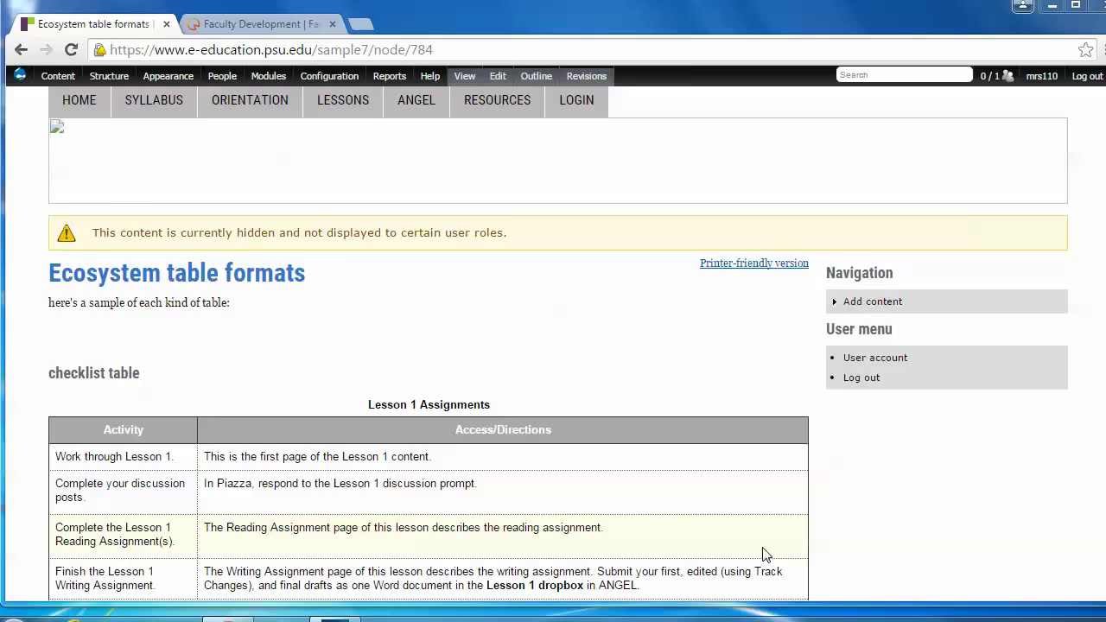
mouse_move(536, 332)
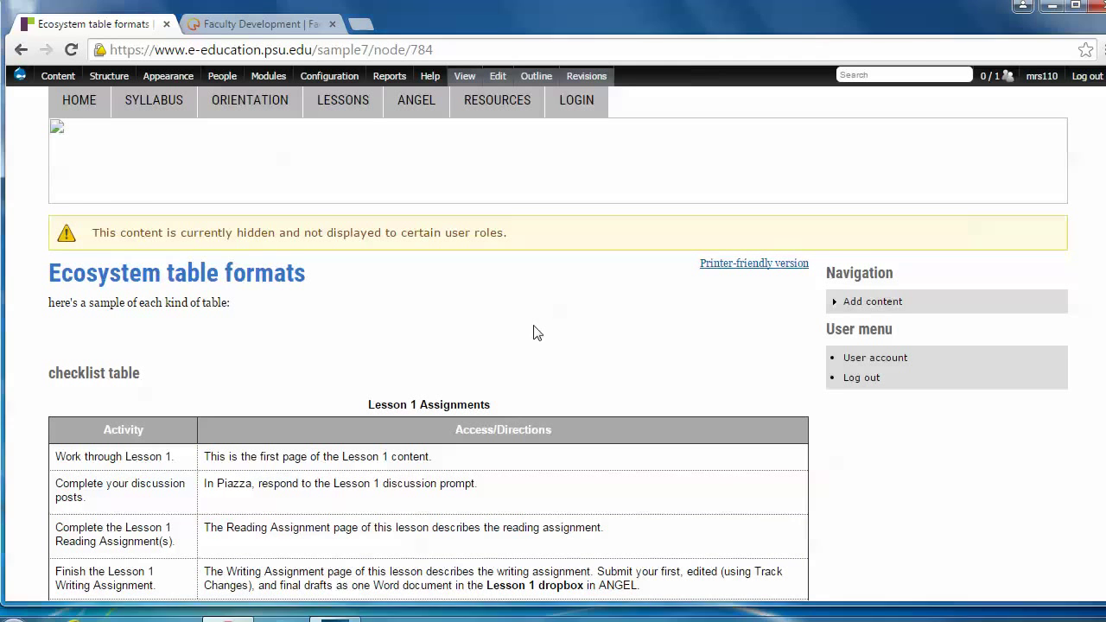
Step: Open the Ecosystem table formats page in its Edit Basic page form
scroll("down", 3)
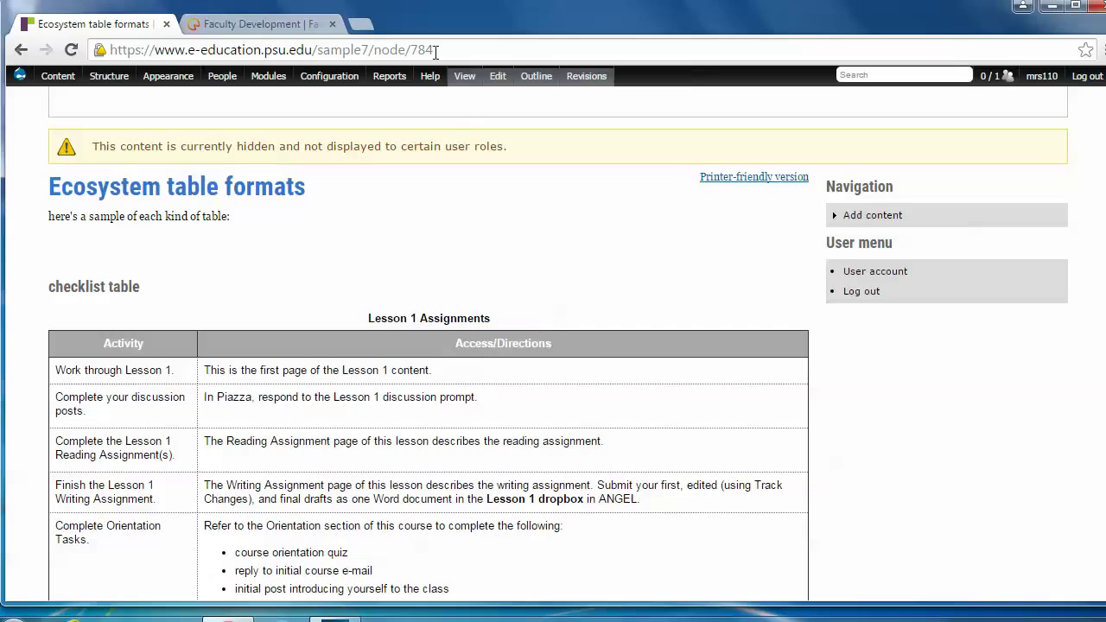
left_click(497, 76)
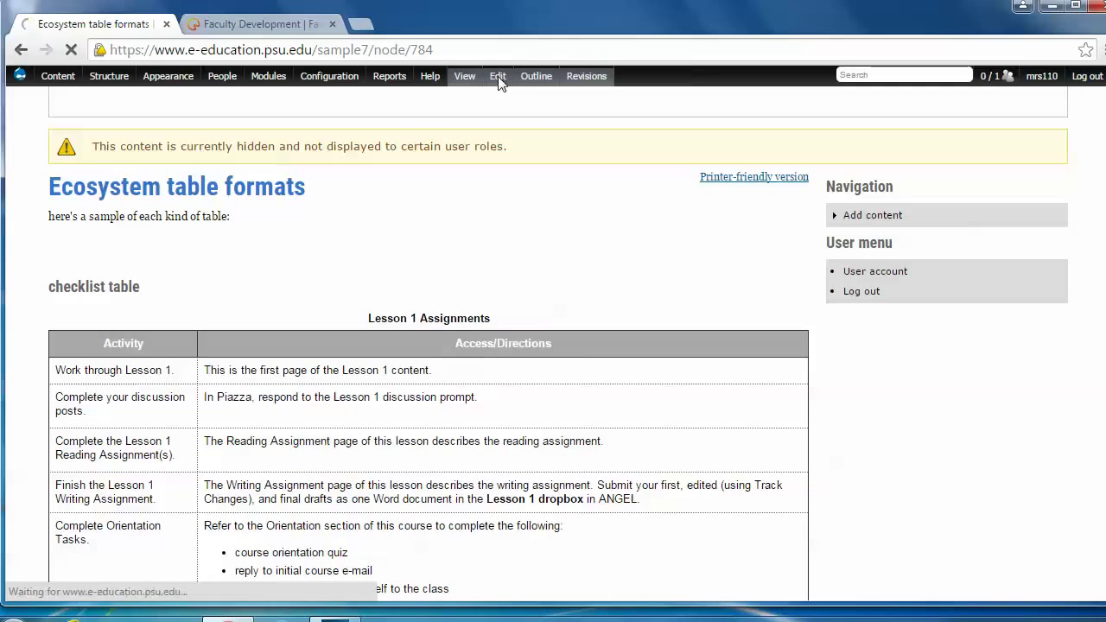
left_click(497, 77)
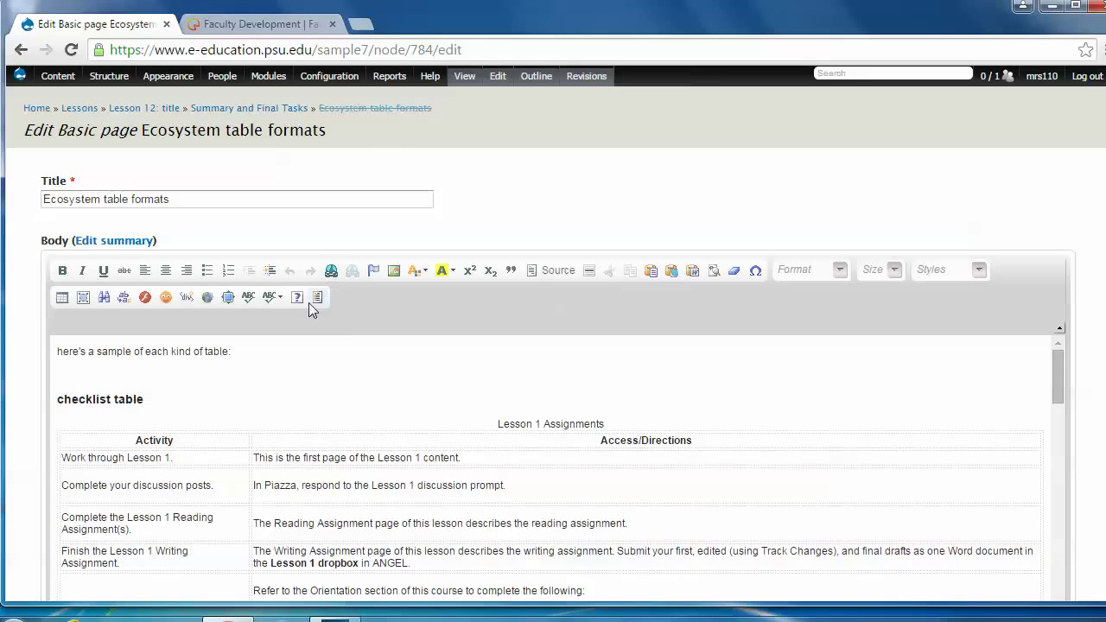
mouse_move(318, 297)
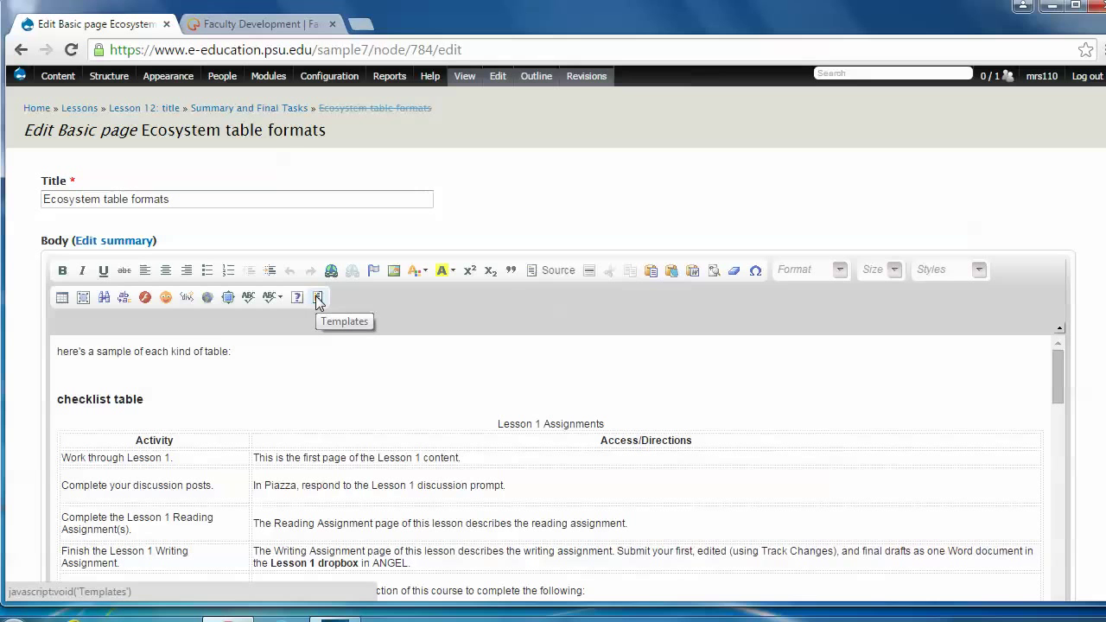
Step: Open the Content Templates dialog from the body editor's Templates button
left_click(318, 297)
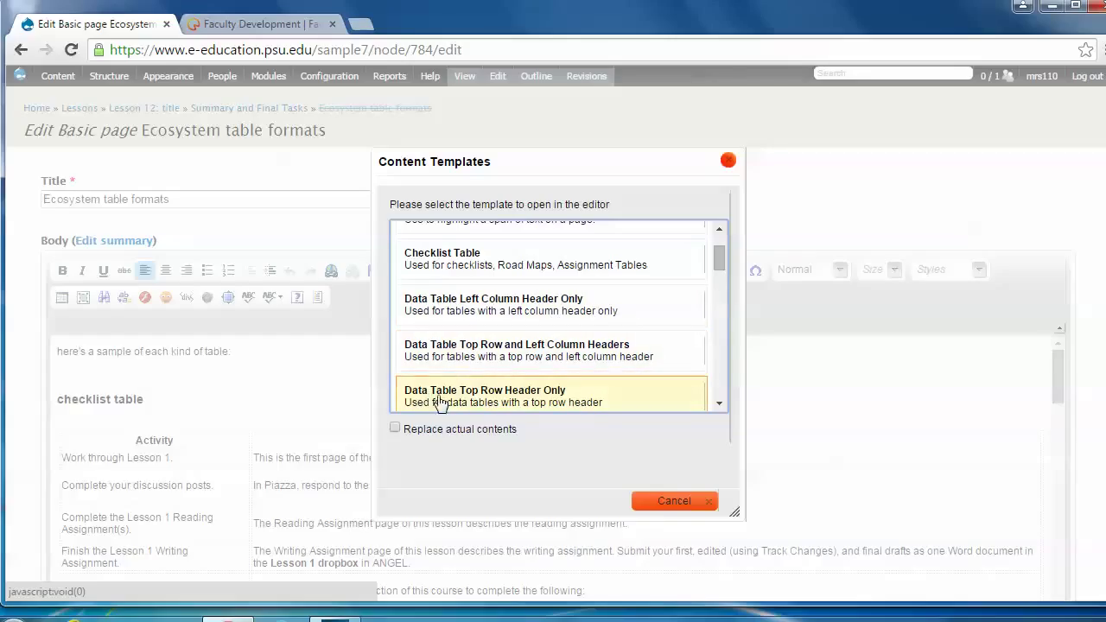
mouse_move(532, 403)
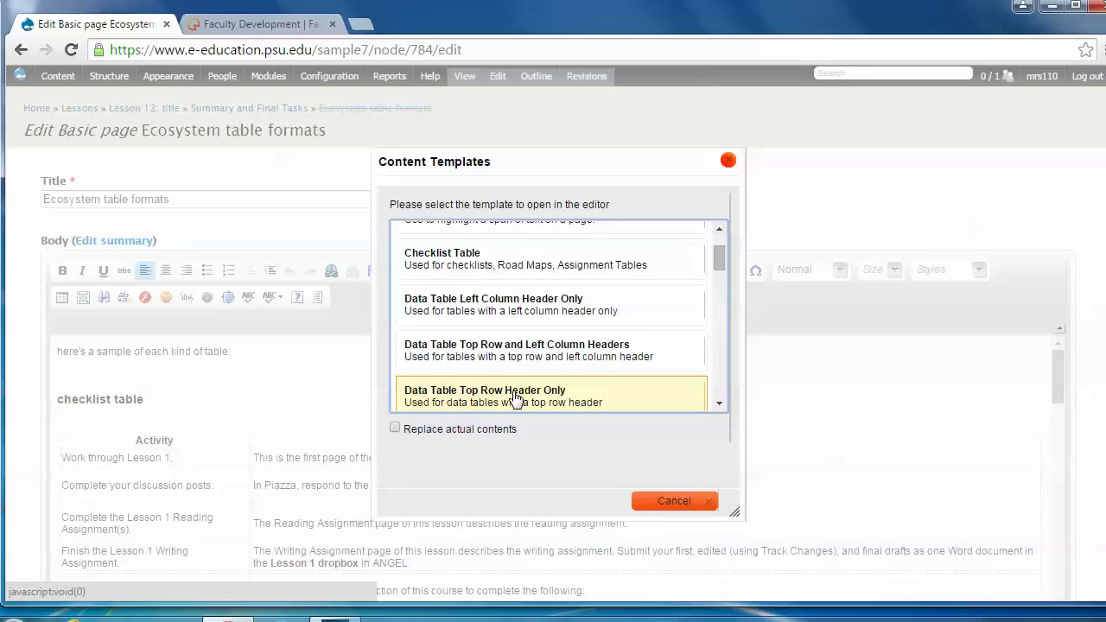
mouse_move(682, 522)
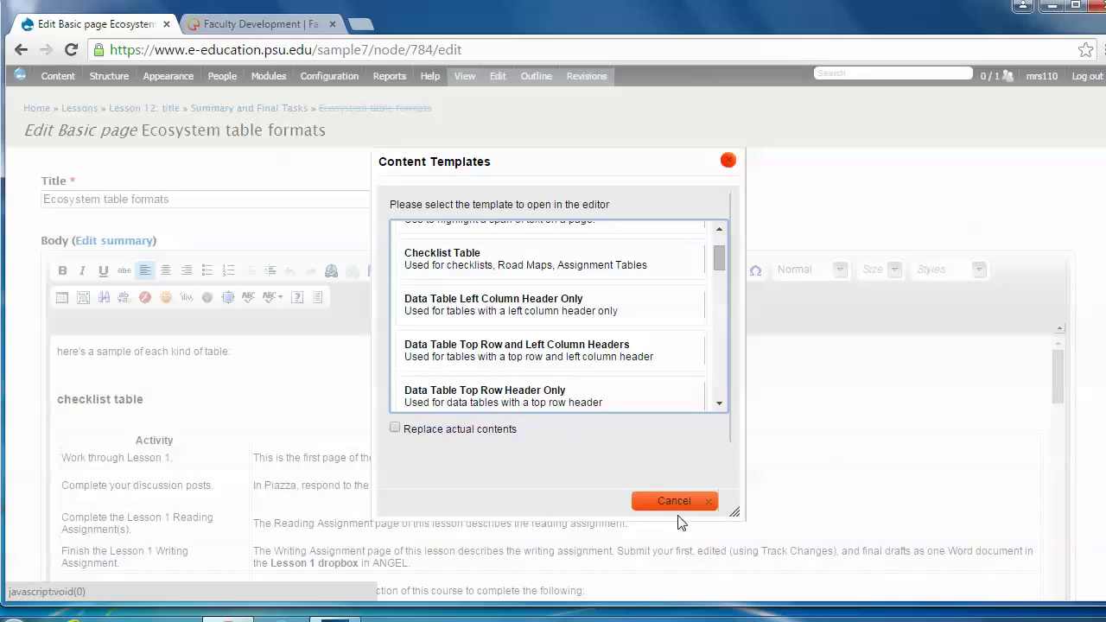
Step: Cancel the Content Templates dialog and return to viewing the published page
left_click(674, 501)
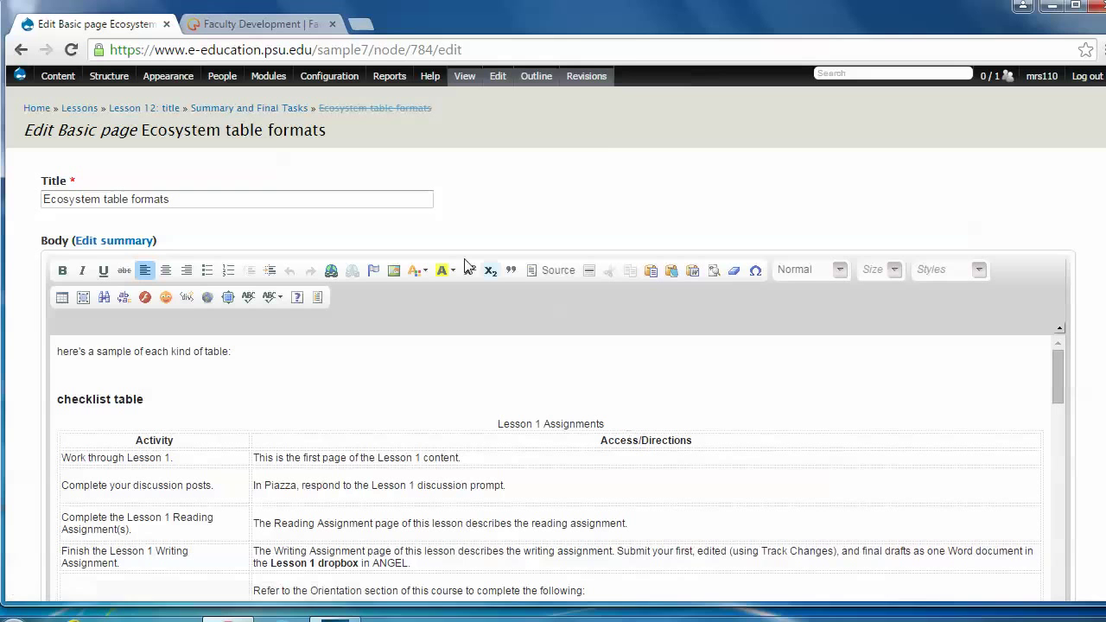
left_click(465, 76)
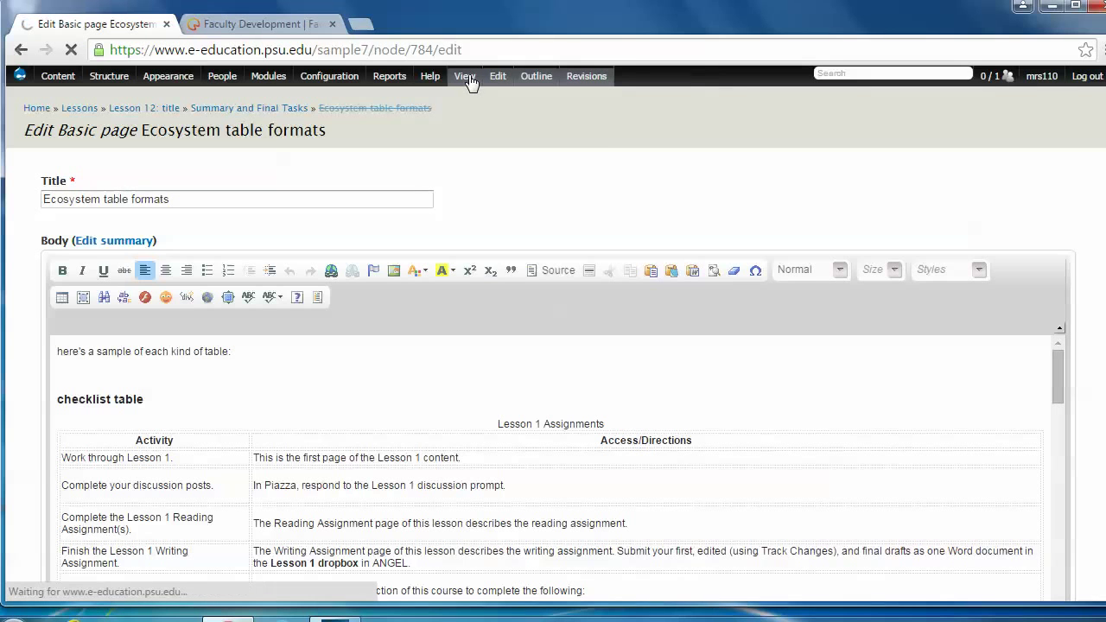
left_click(465, 76)
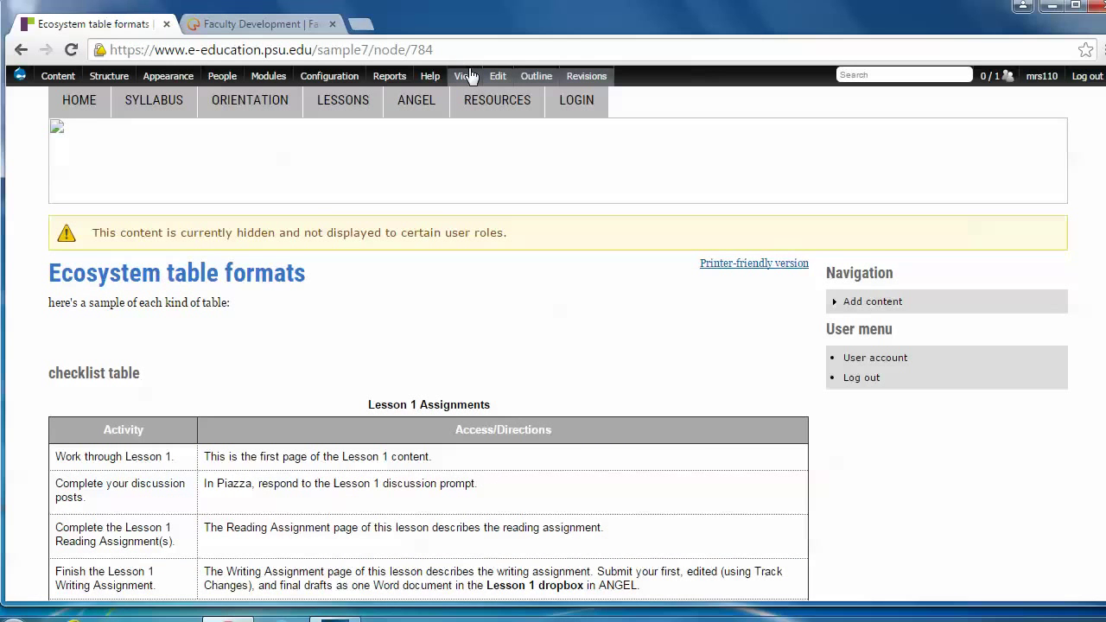
left_click(429, 76)
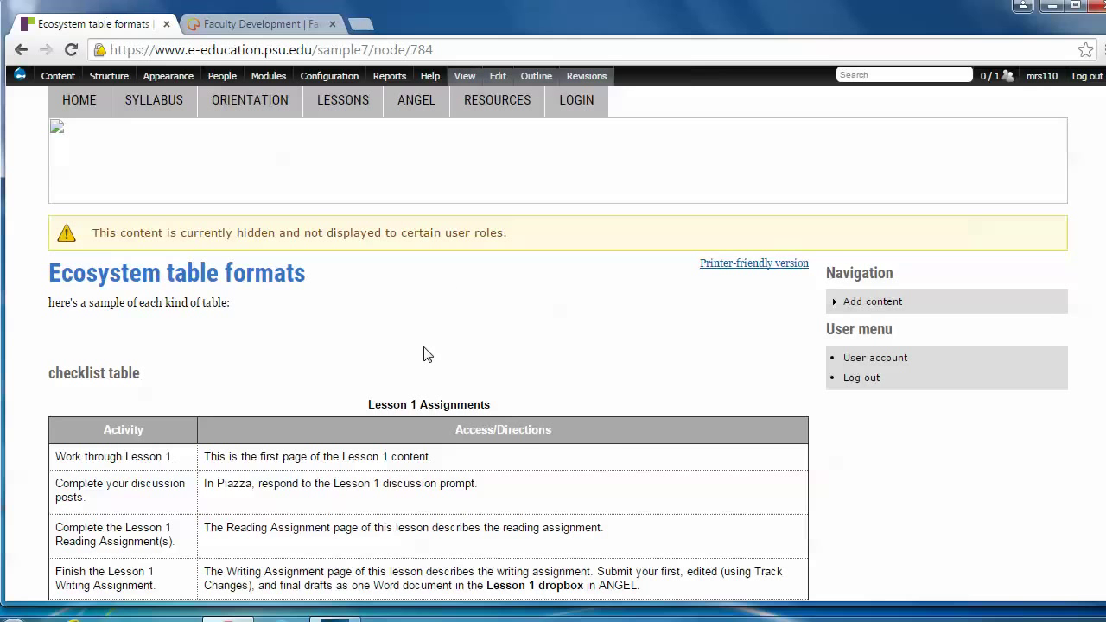
scroll("down", 3)
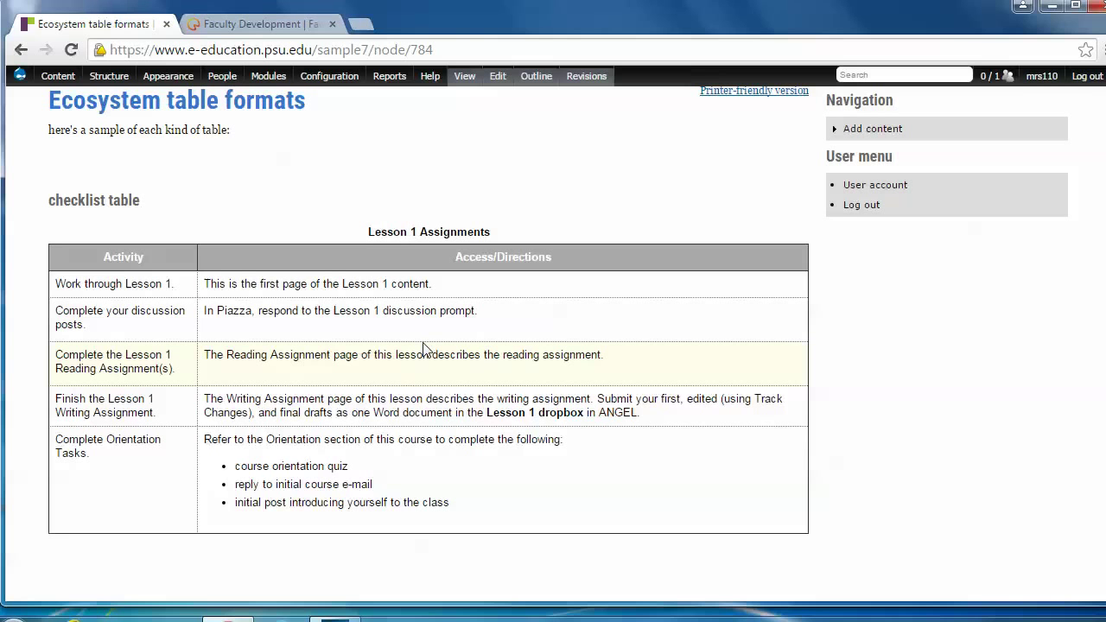
mouse_move(413, 348)
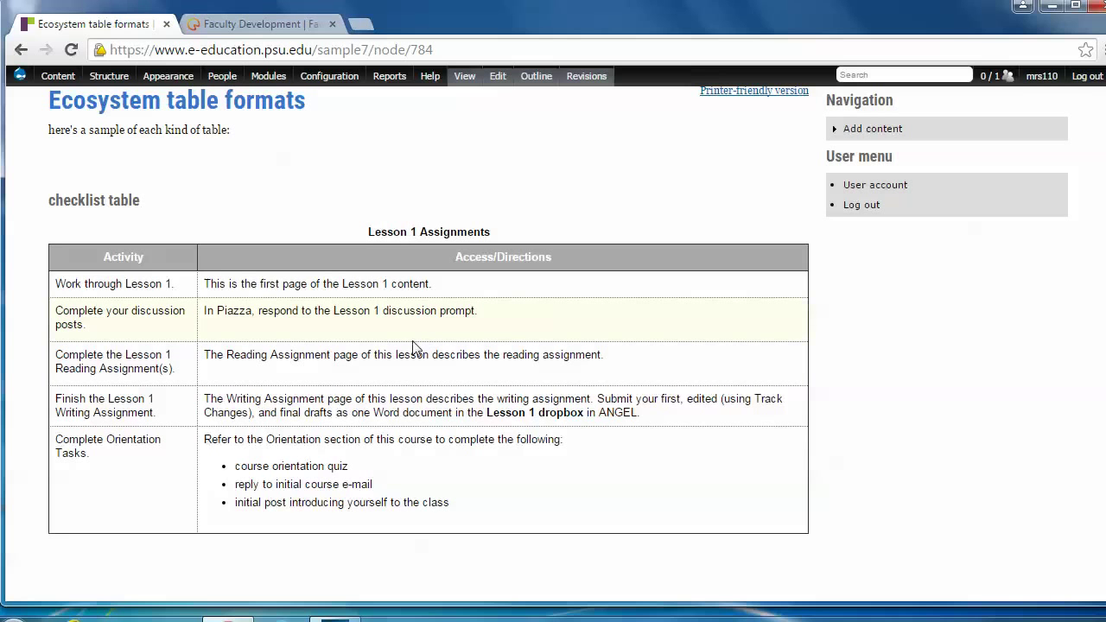
mouse_move(262, 338)
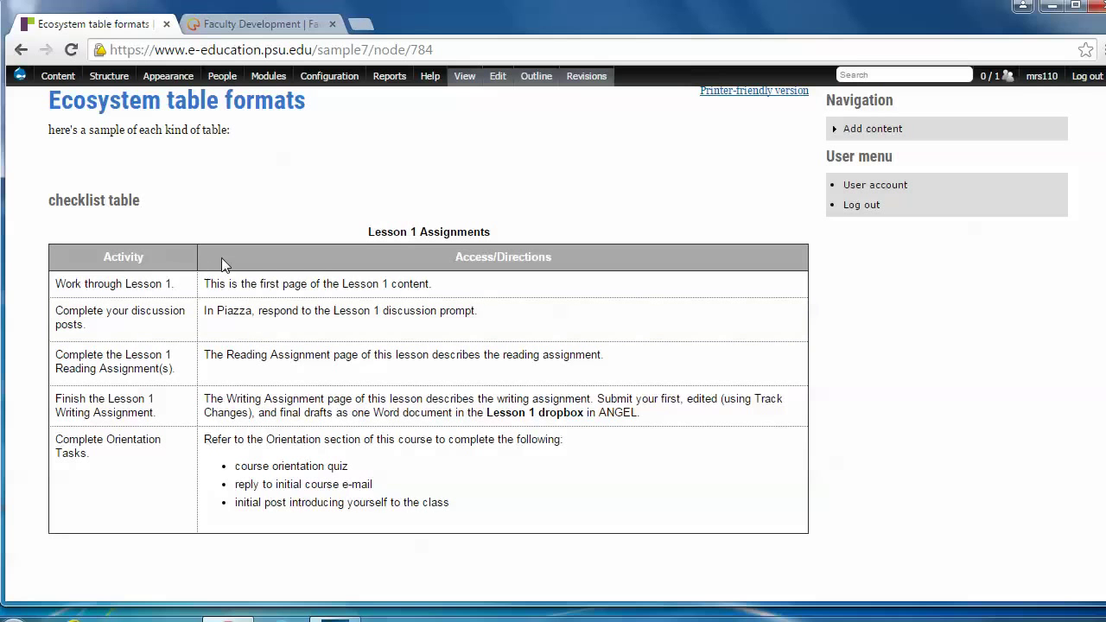
mouse_move(264, 363)
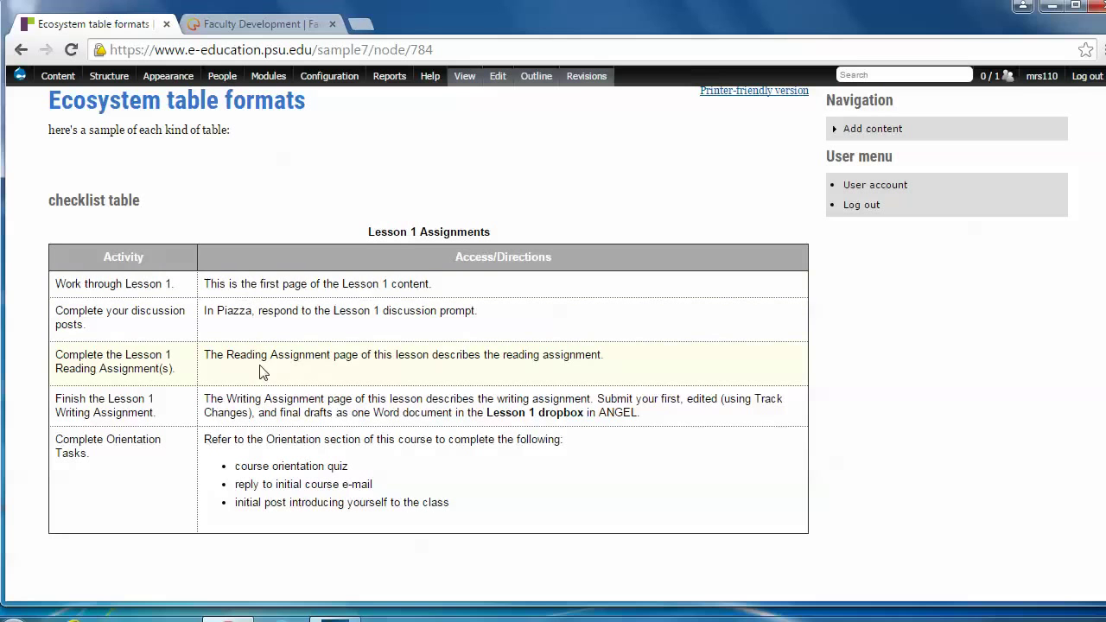
mouse_move(276, 501)
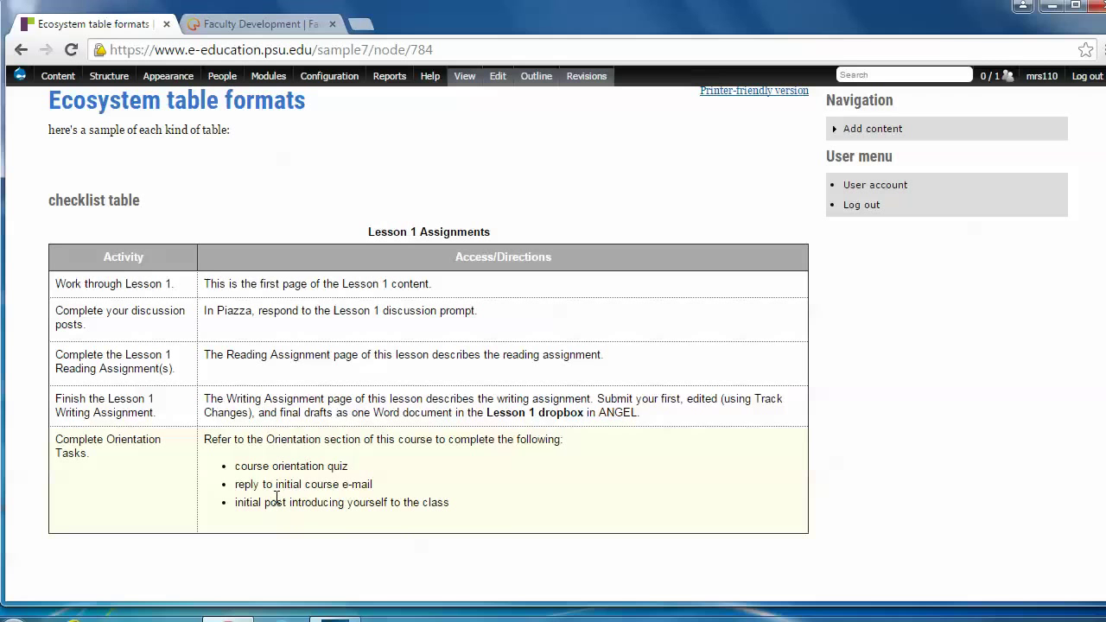
mouse_move(717, 368)
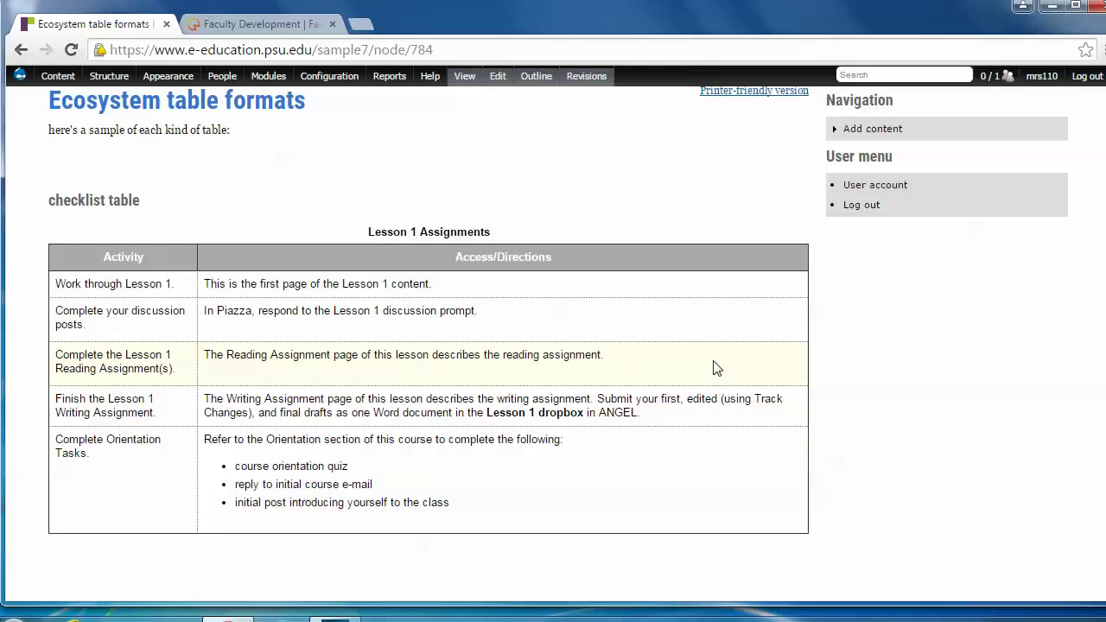
scroll("down", 3)
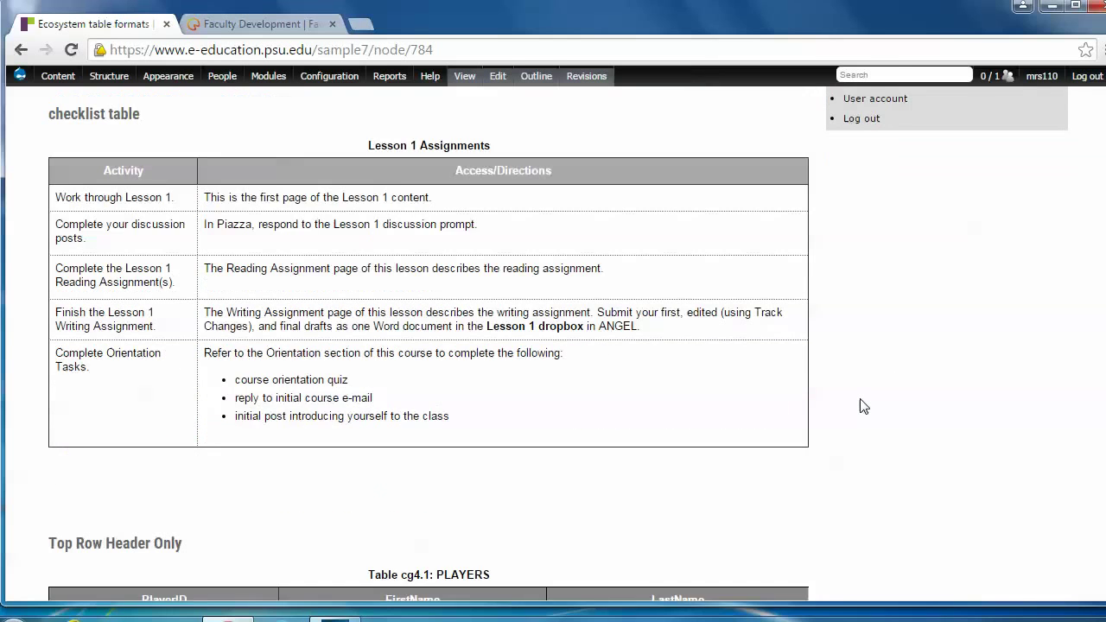
scroll("down", 3)
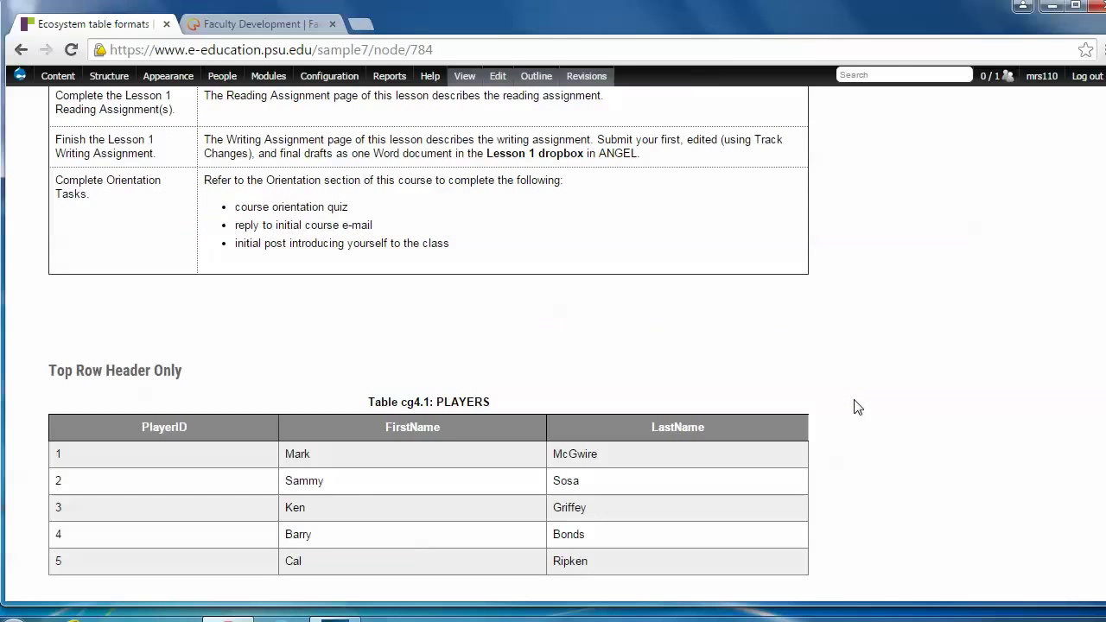
scroll("down", 3)
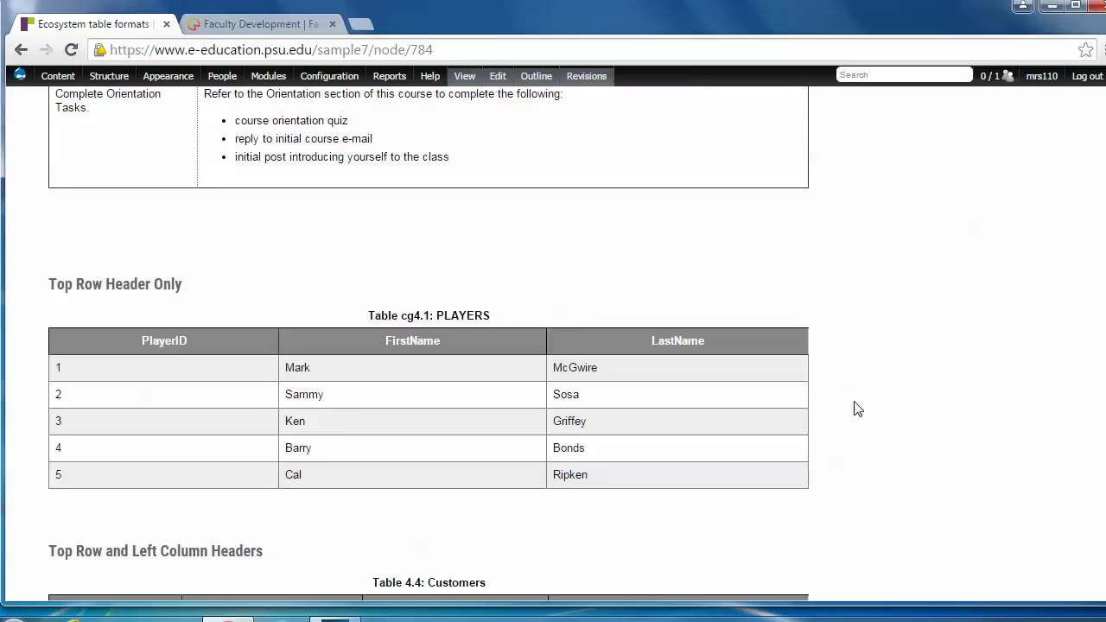
mouse_move(854, 410)
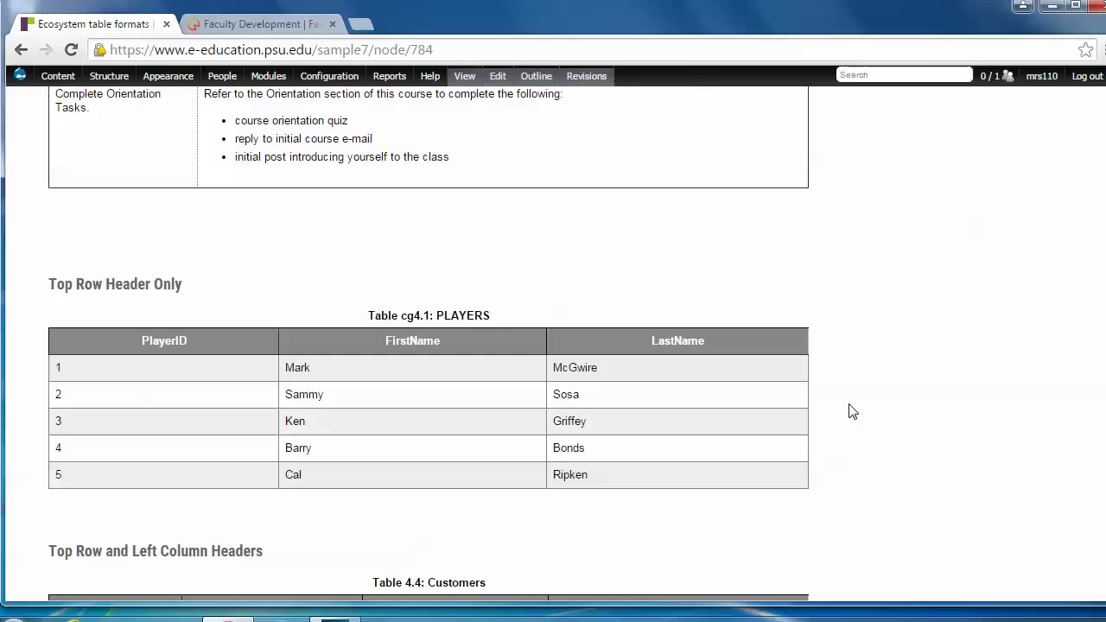
scroll("down", 3)
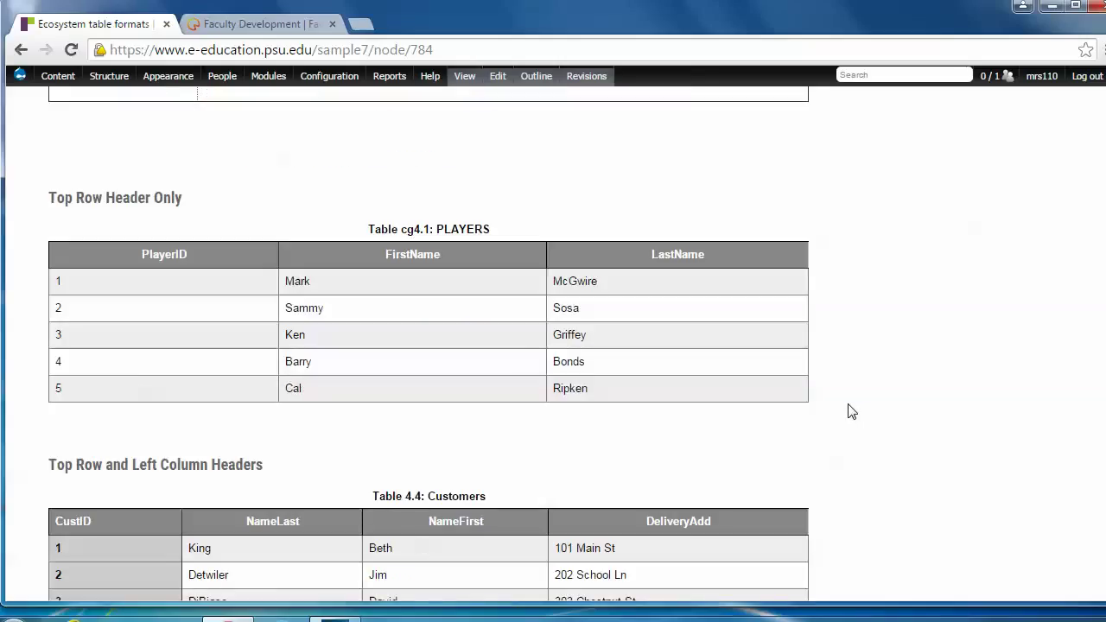
mouse_move(158, 218)
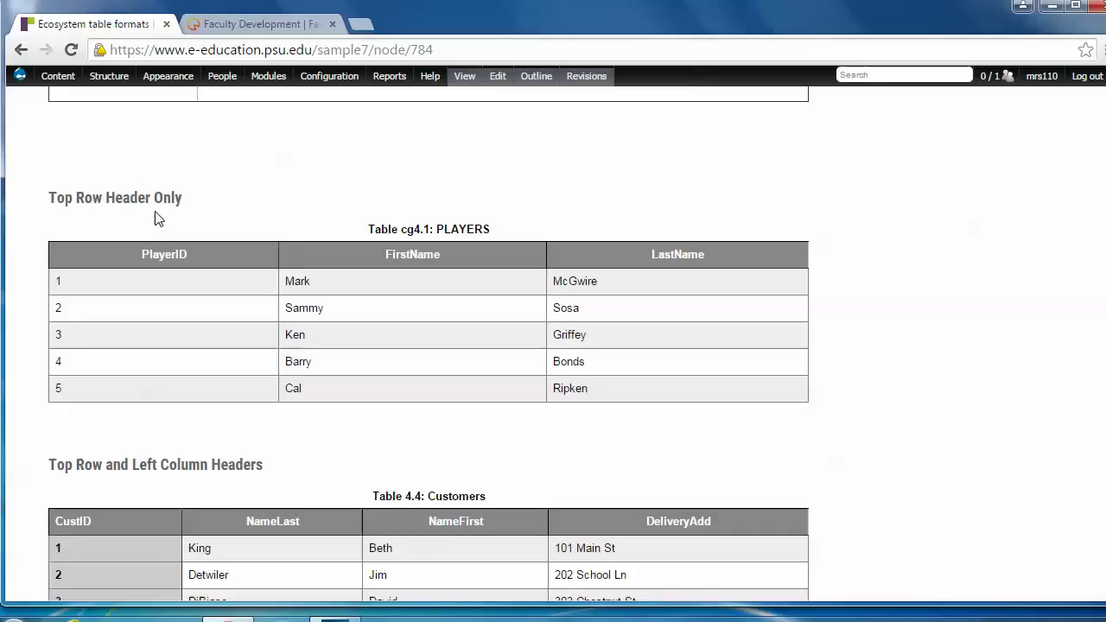
mouse_move(166, 242)
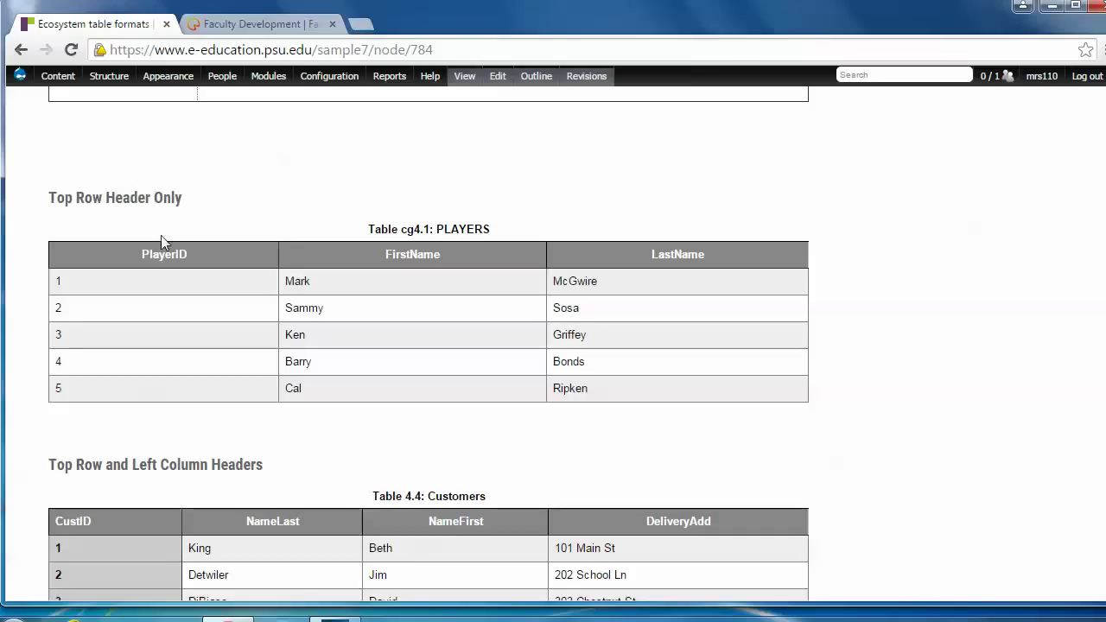
mouse_move(311, 262)
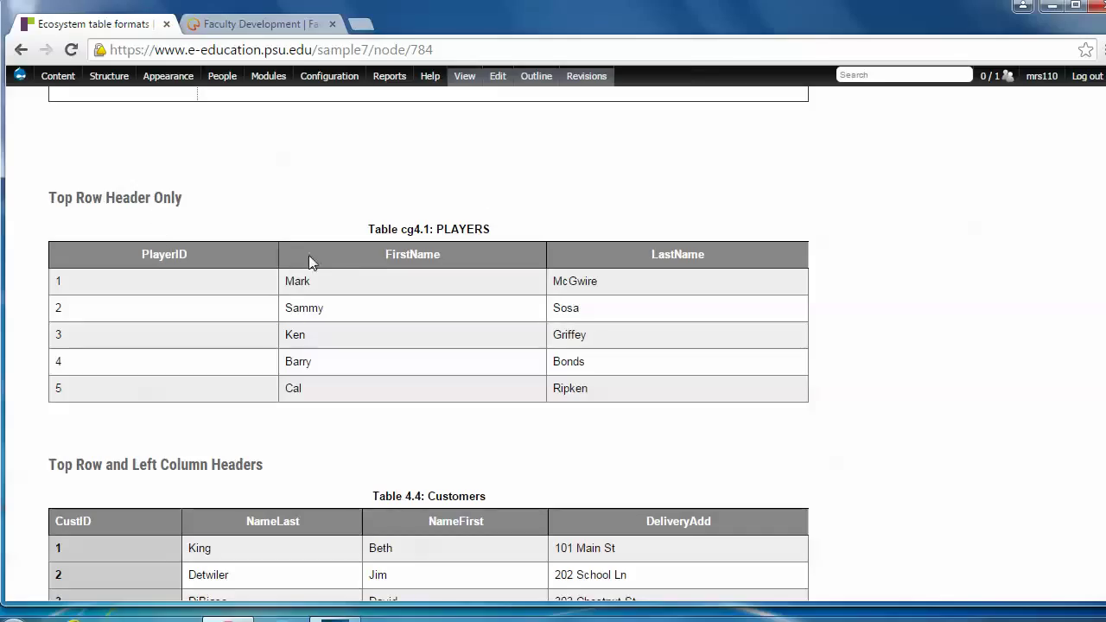
mouse_move(363, 266)
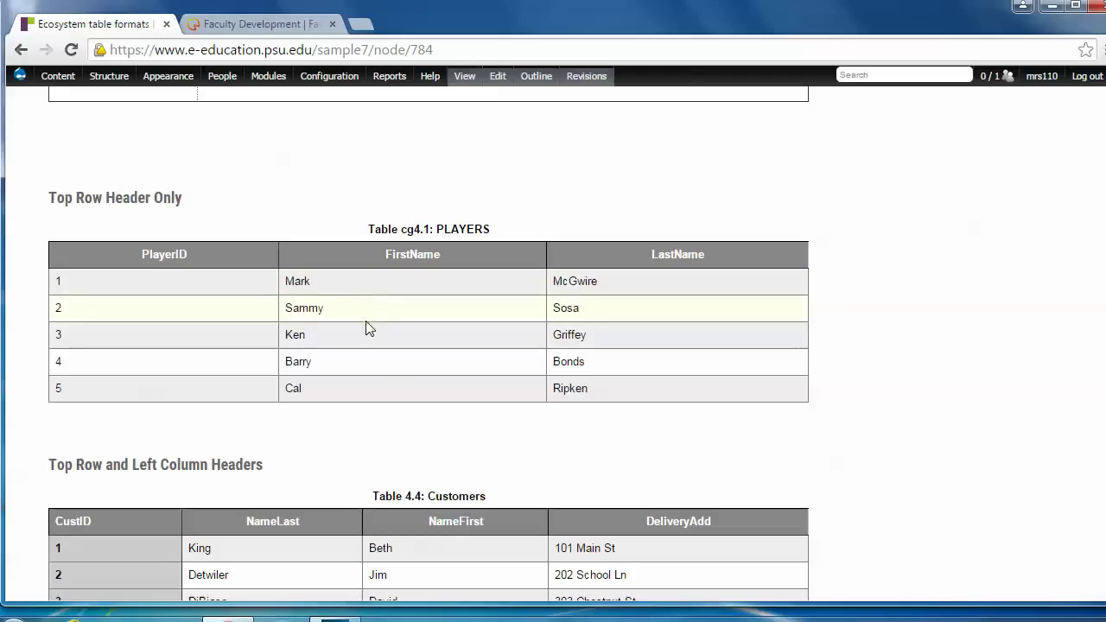
mouse_move(842, 298)
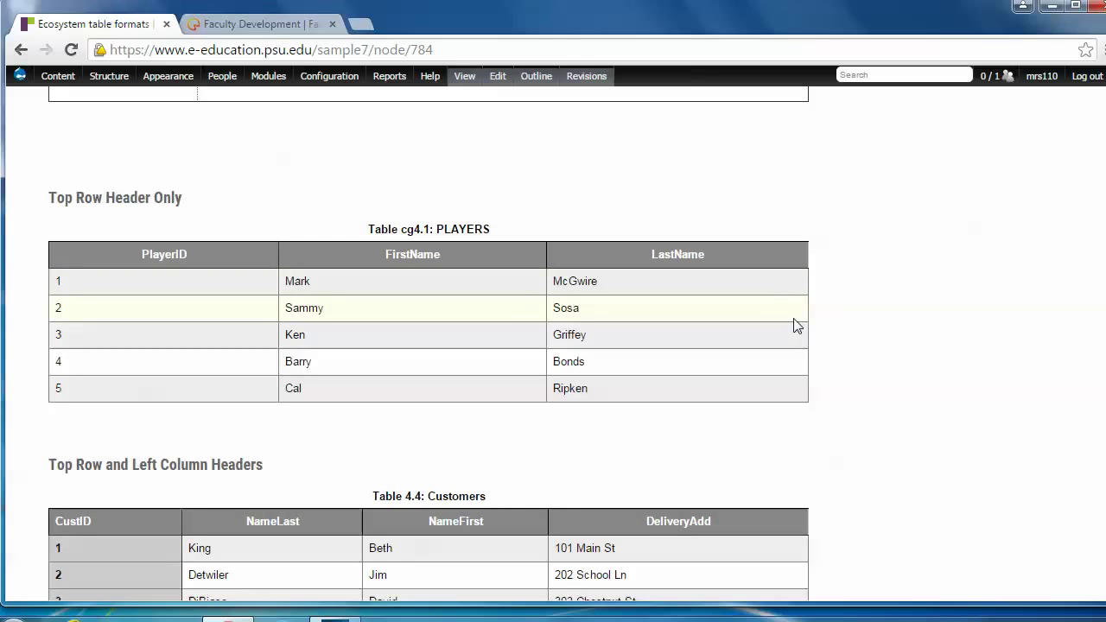
mouse_move(835, 296)
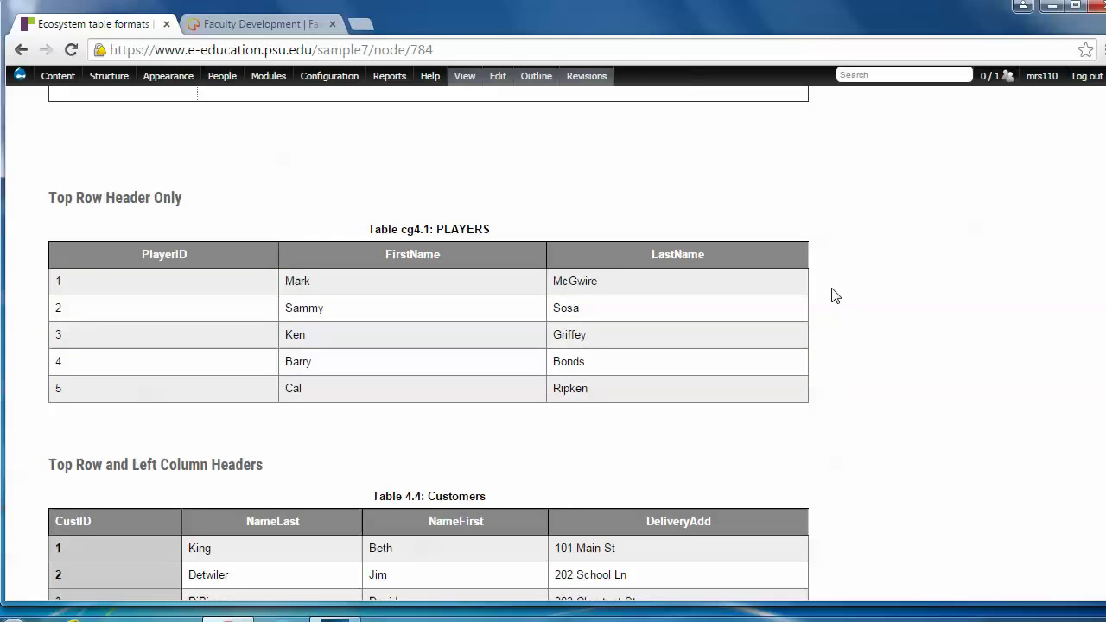
scroll("down", 3)
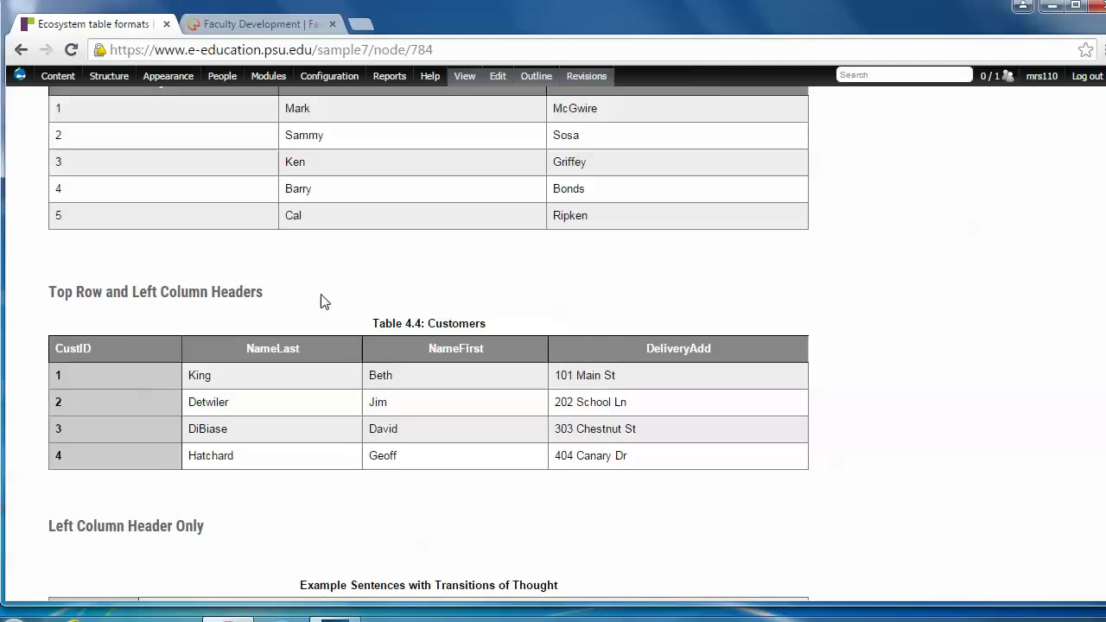
mouse_move(104, 353)
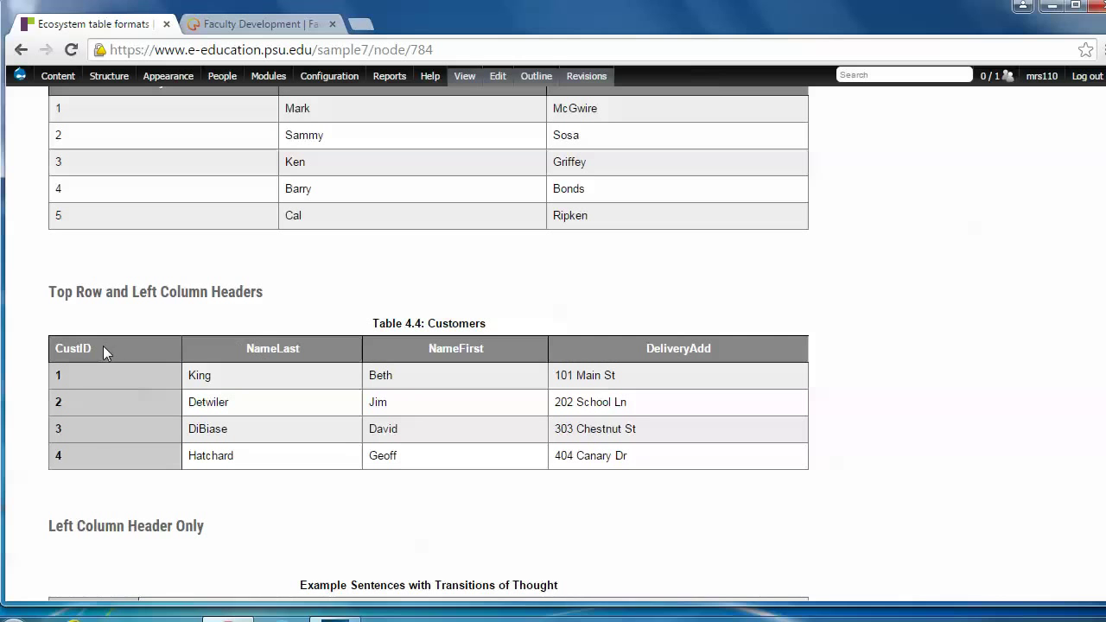
scroll("down", 3)
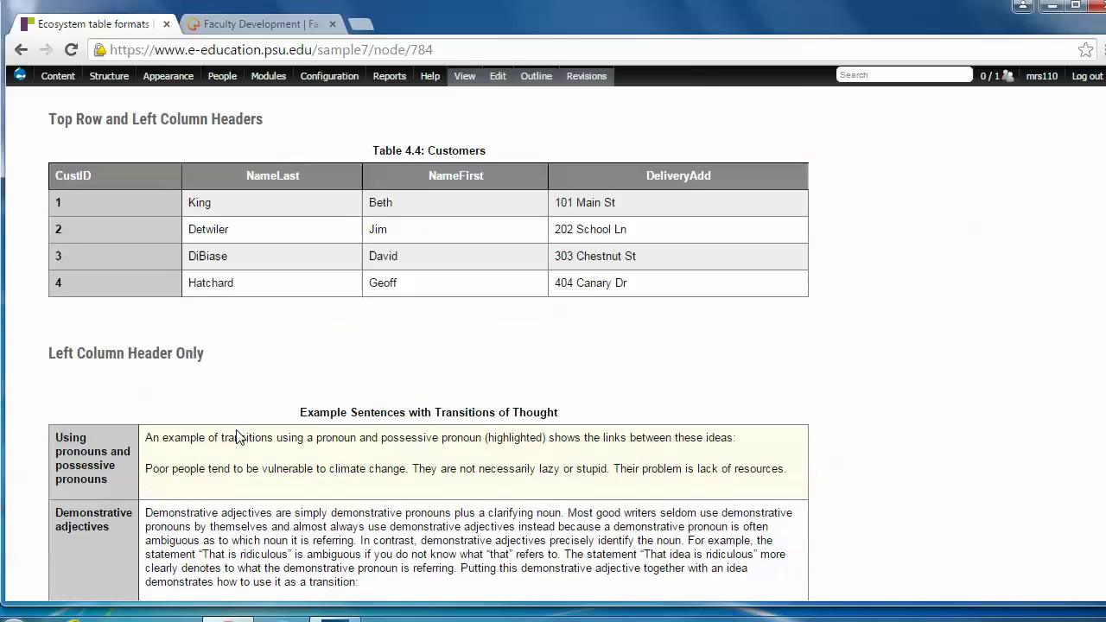
scroll("down", 3)
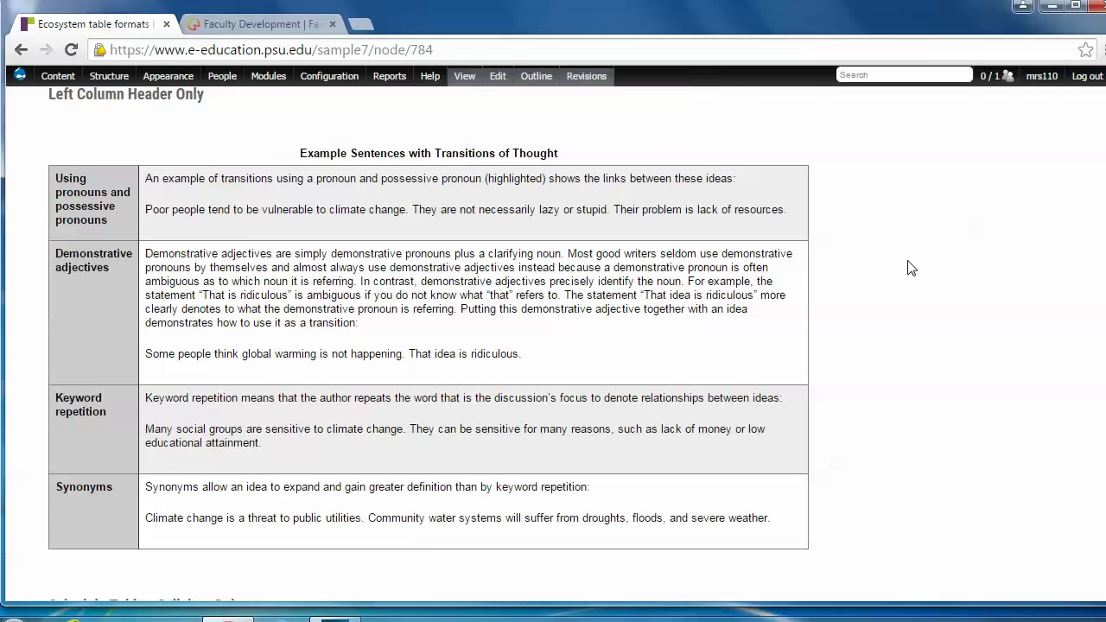
mouse_move(900, 269)
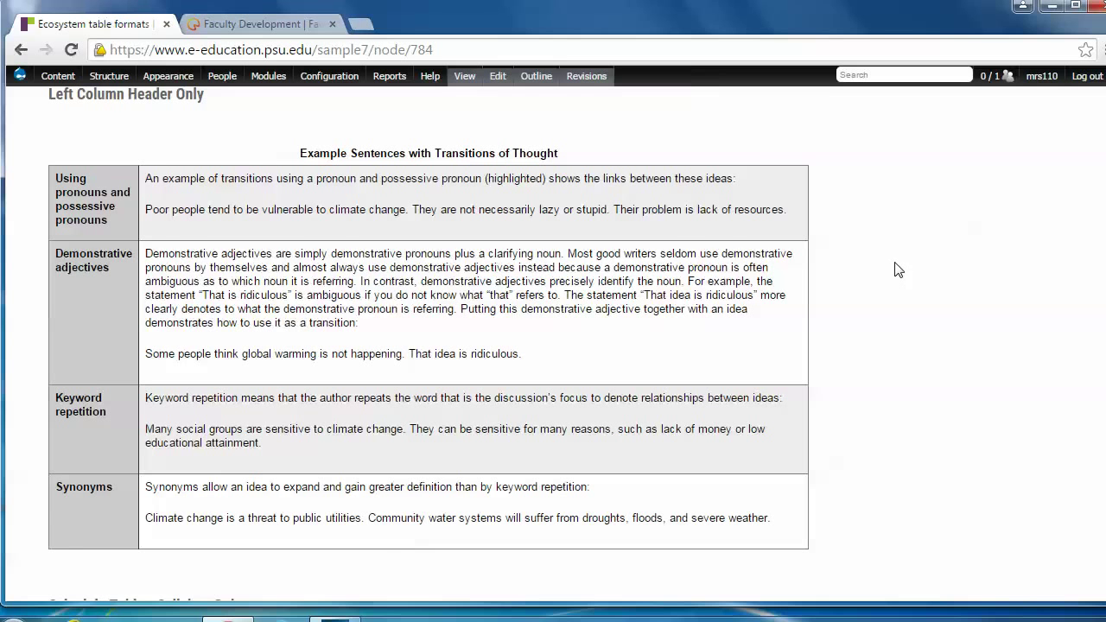
scroll("down", 3)
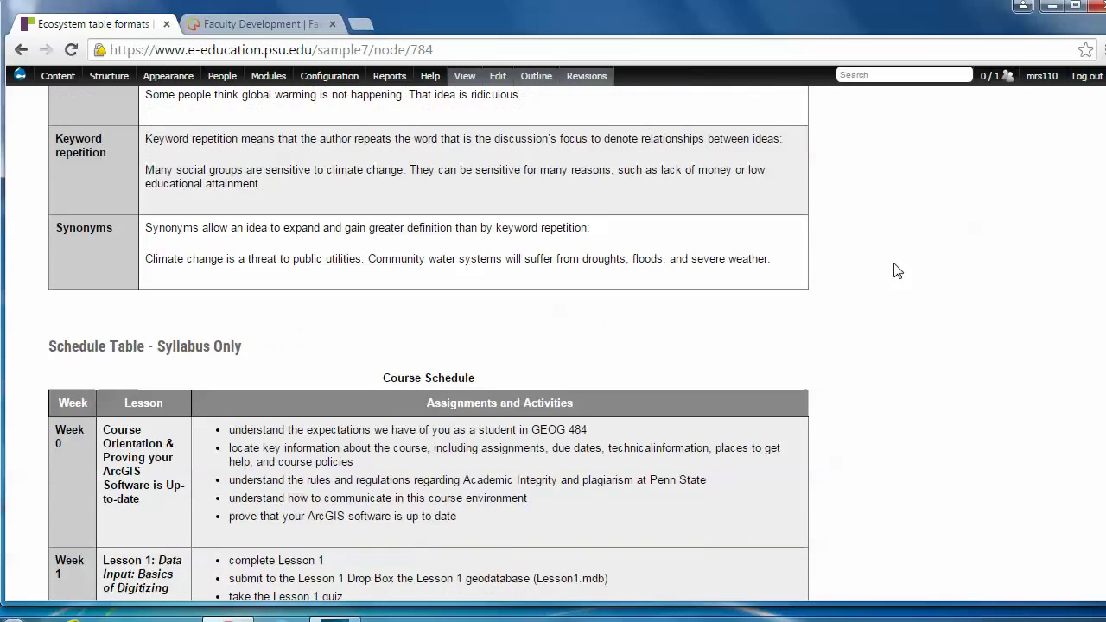
scroll("down", 3)
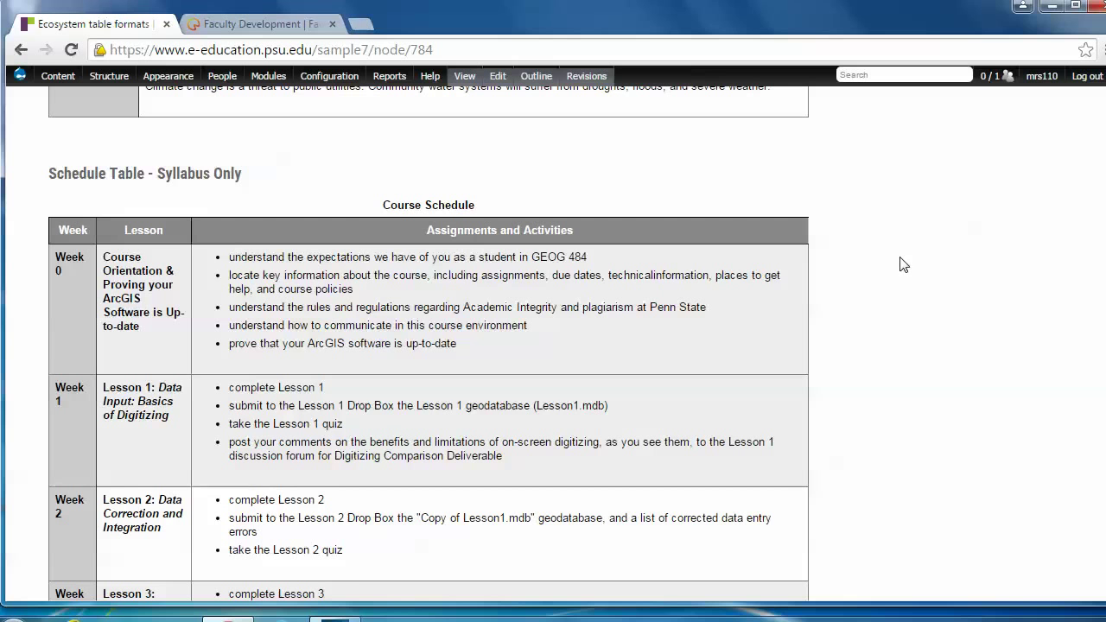
scroll("down", 3)
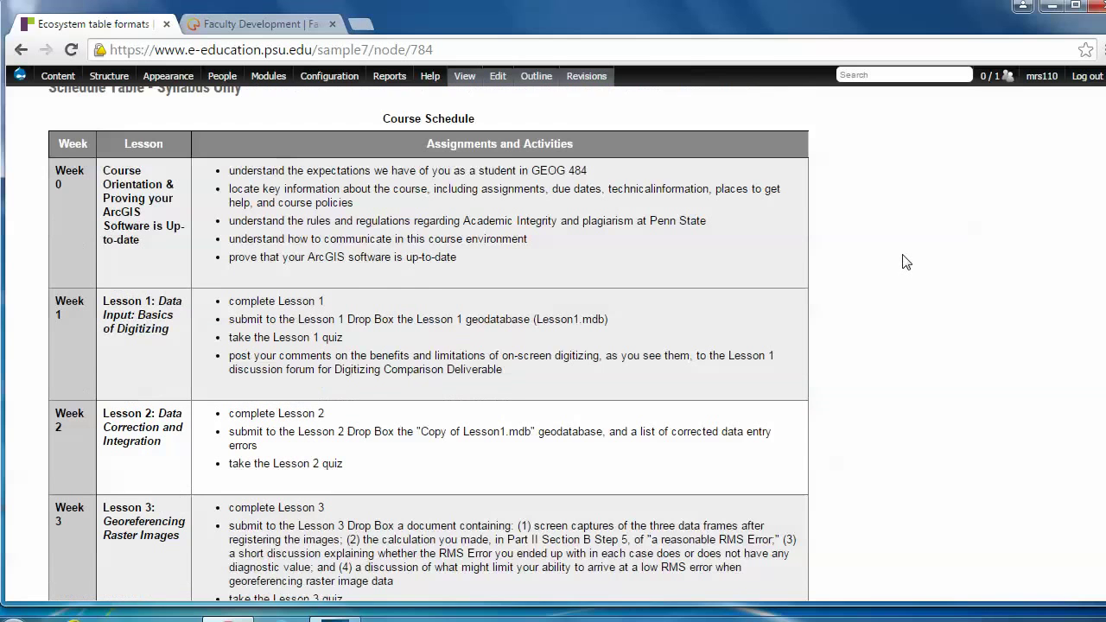
scroll("down", 3)
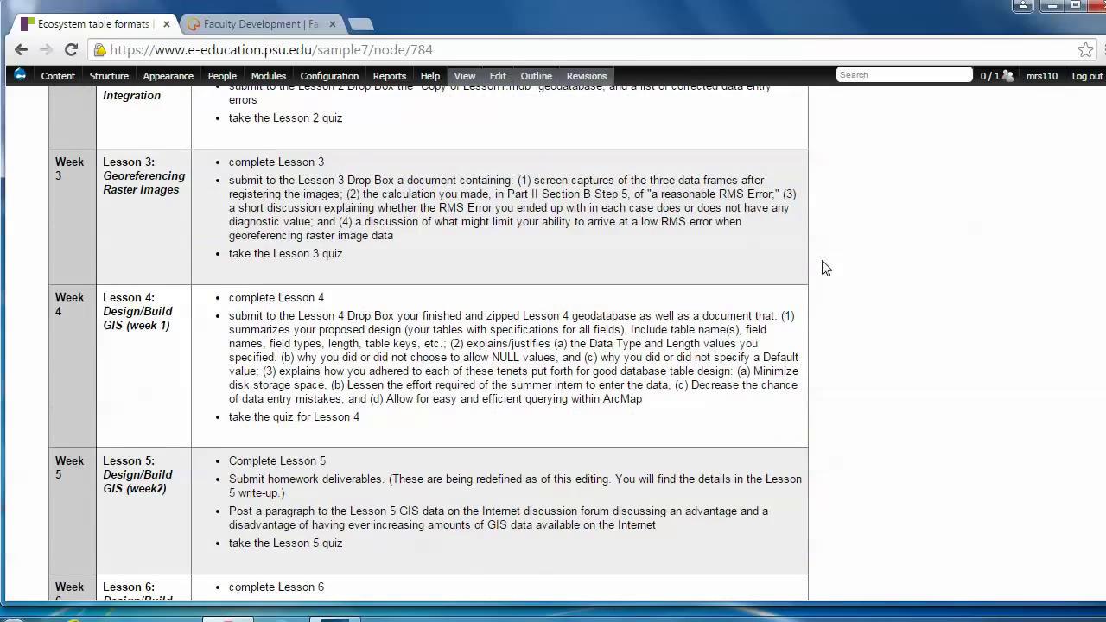
scroll("down", 3)
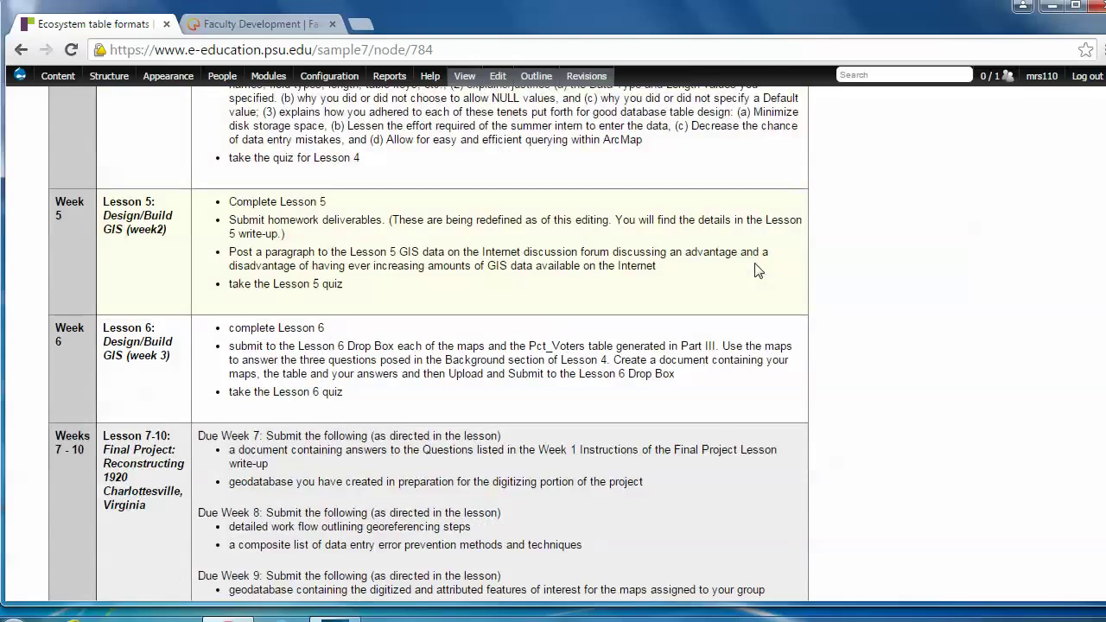
scroll("down", 3)
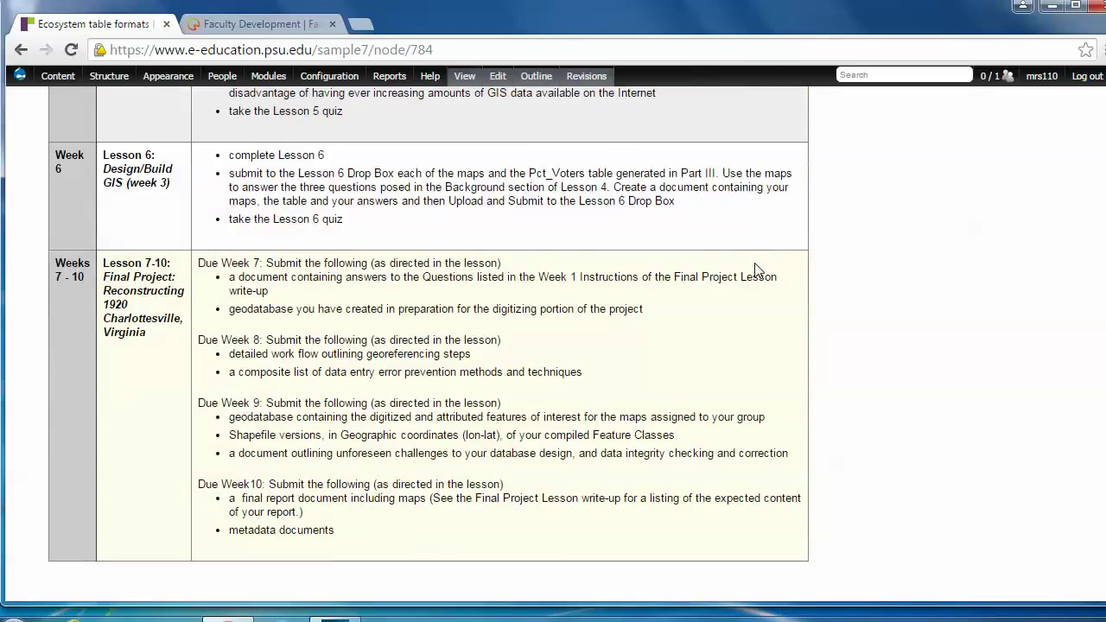
scroll("up", 3)
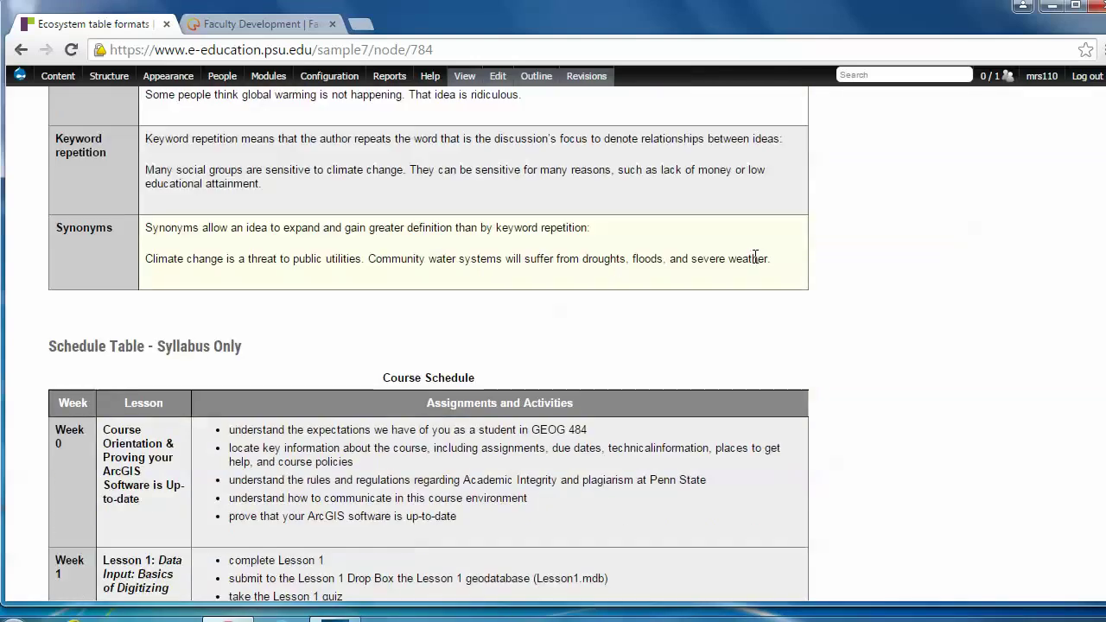
scroll("up", 3)
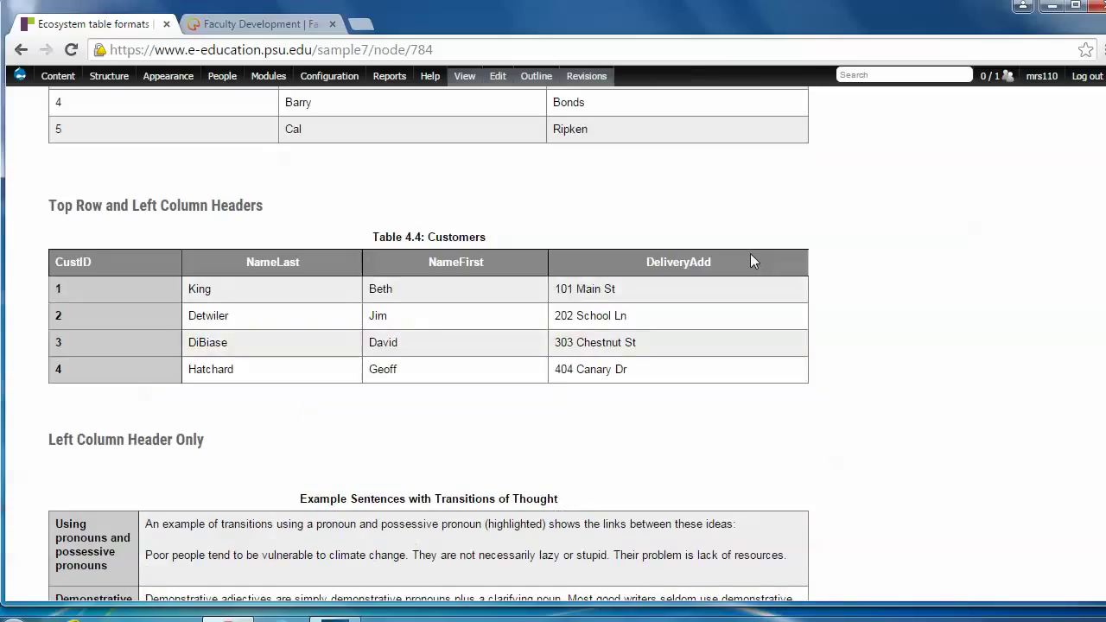
scroll("up", 3)
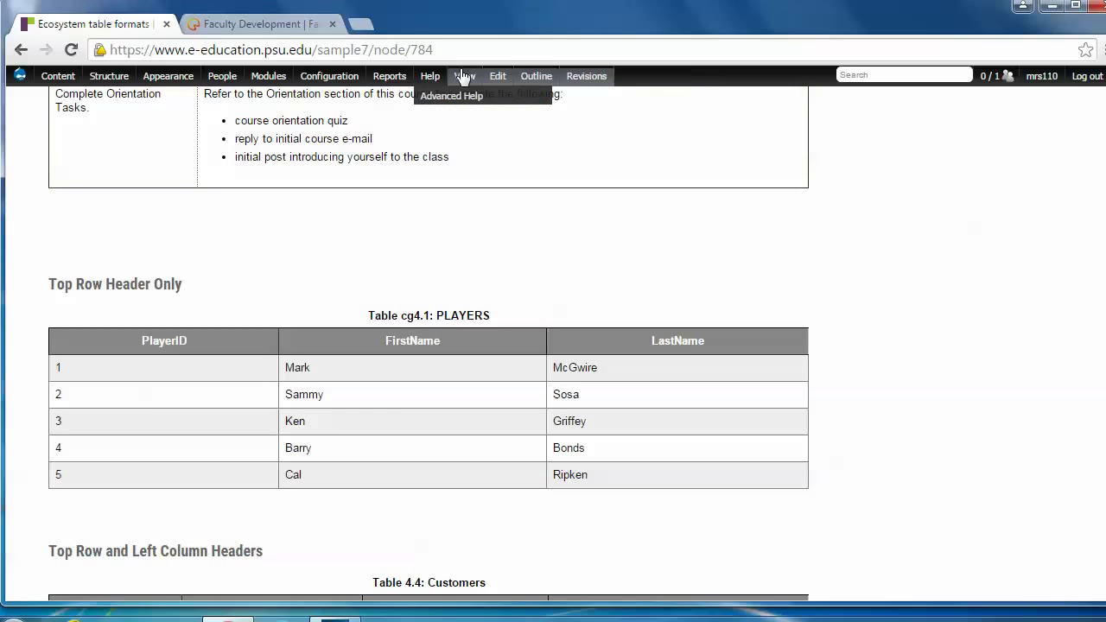
mouse_move(497, 76)
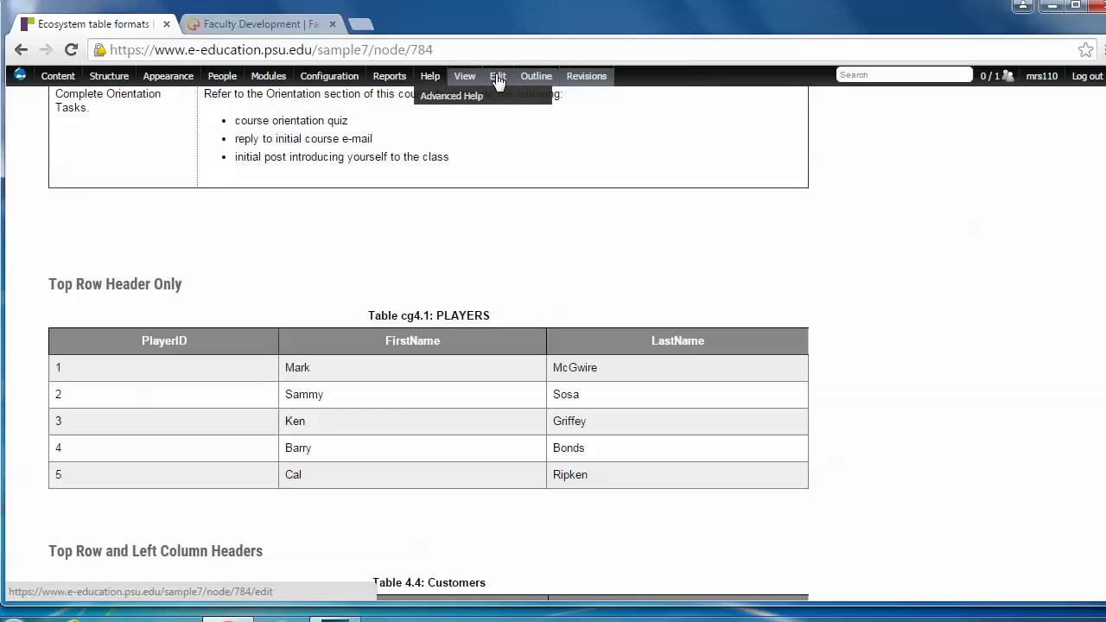
Step: Reopen the page's edit form and scroll the body to the Top Row Header Only section
left_click(498, 76)
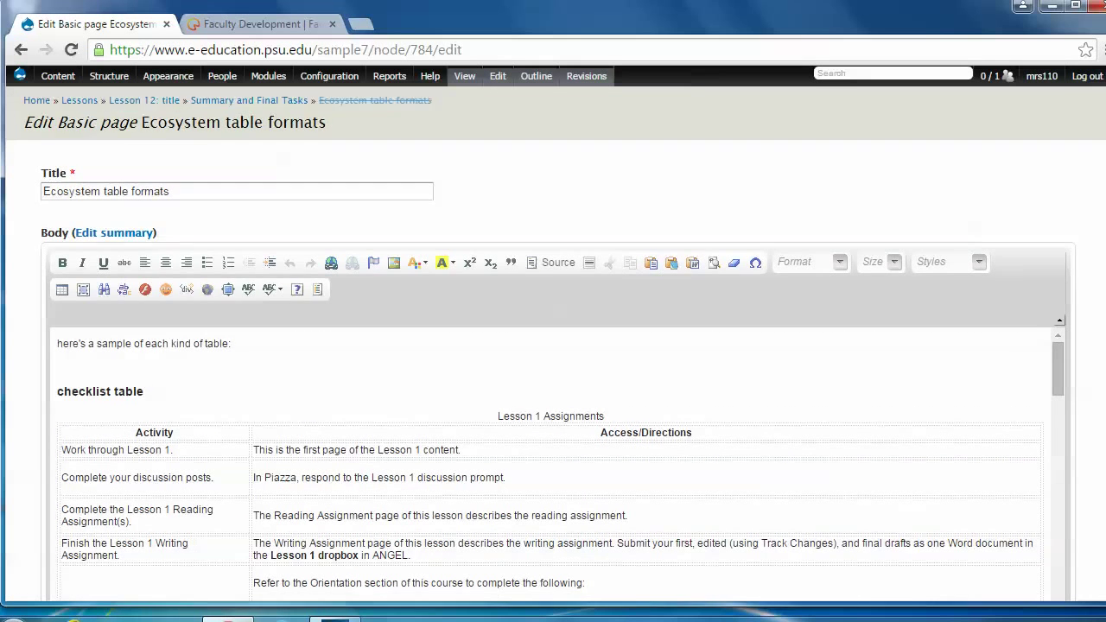
scroll("down", 3)
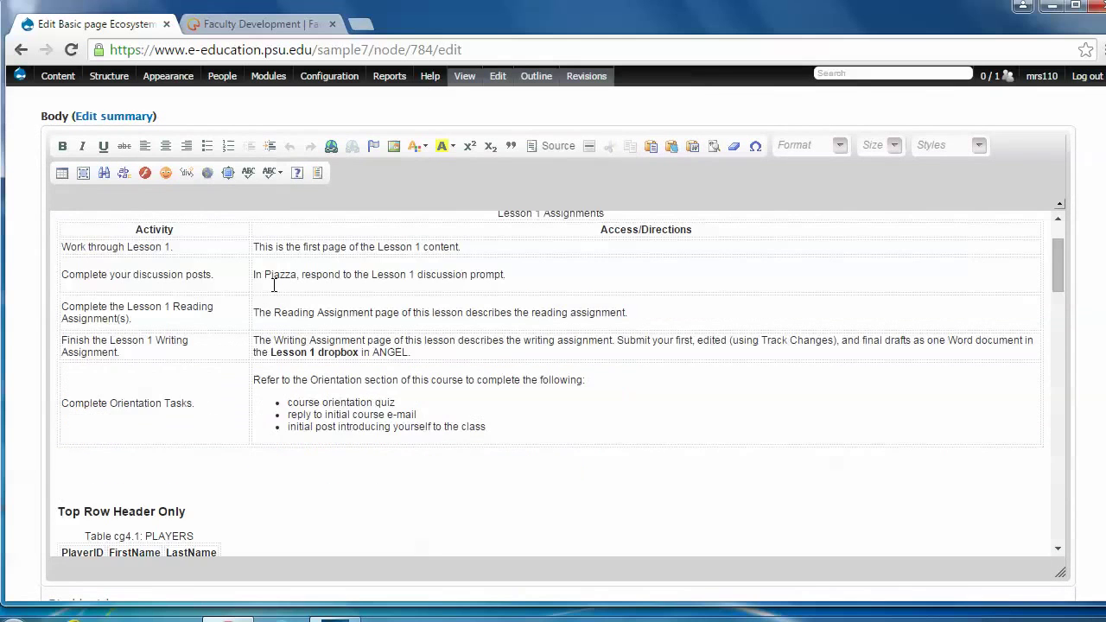
scroll("down", 3)
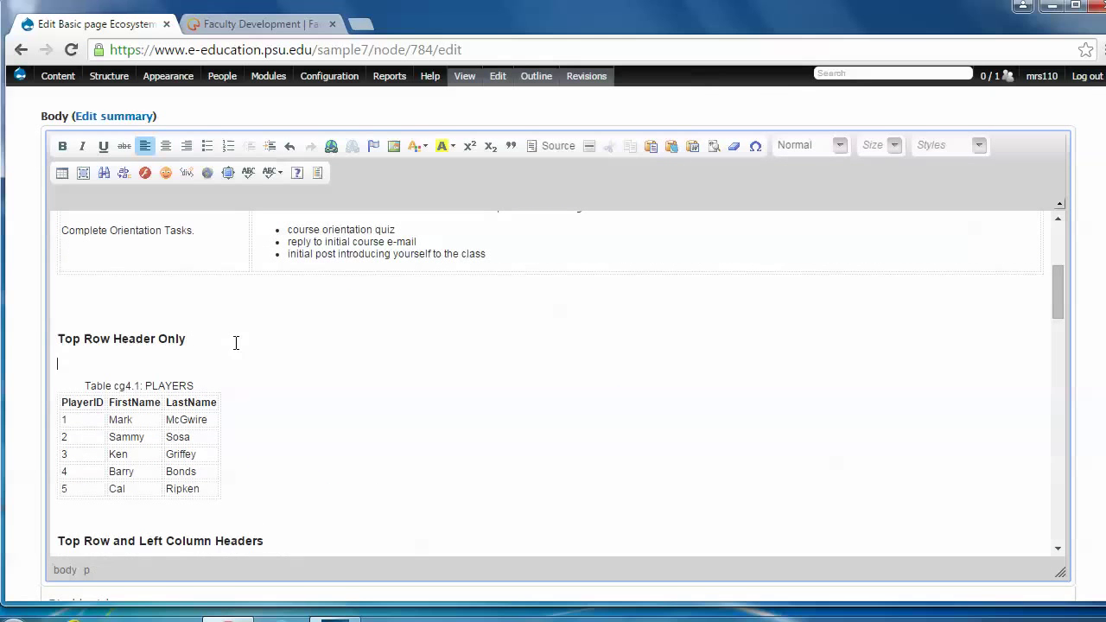
mouse_move(63, 367)
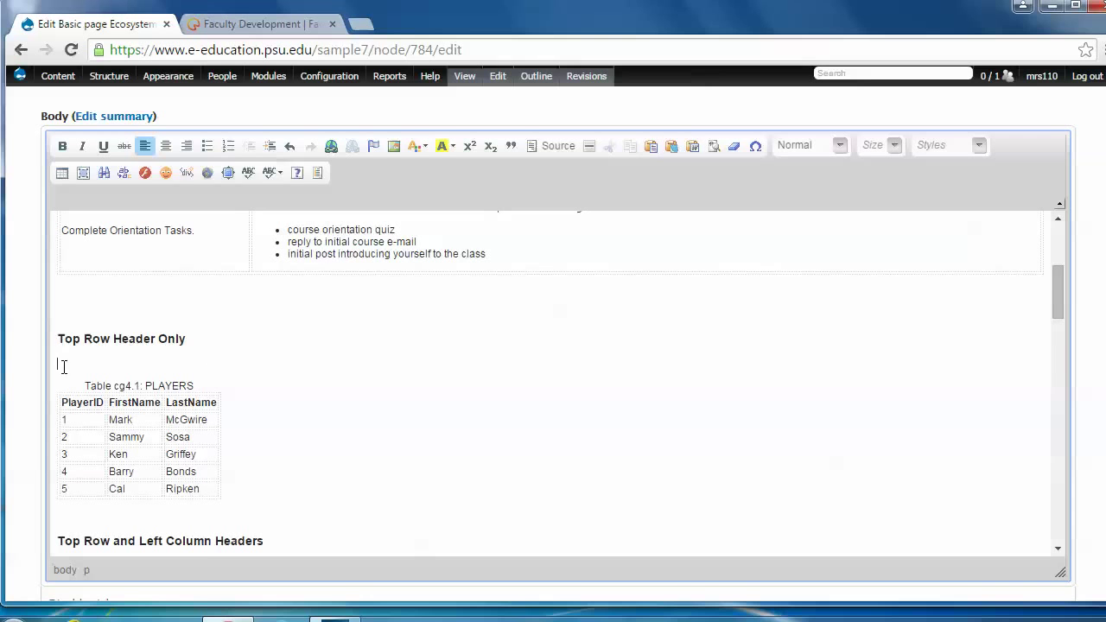
mouse_move(318, 173)
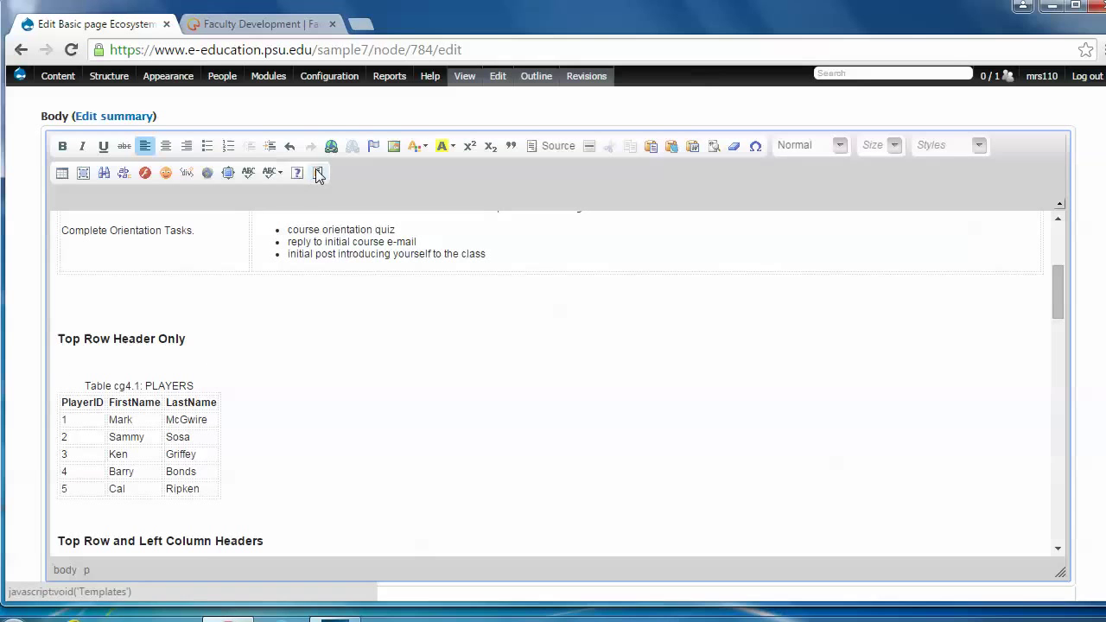
Step: Insert a template table under Top Row Header Only and delete its third column
left_click(318, 173)
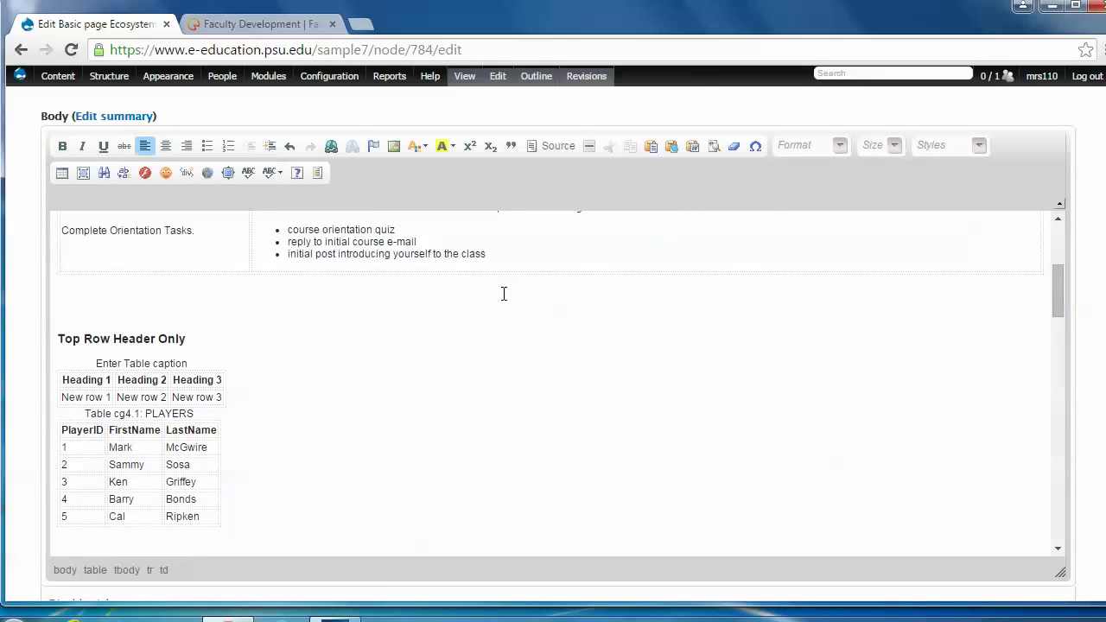
mouse_move(71, 372)
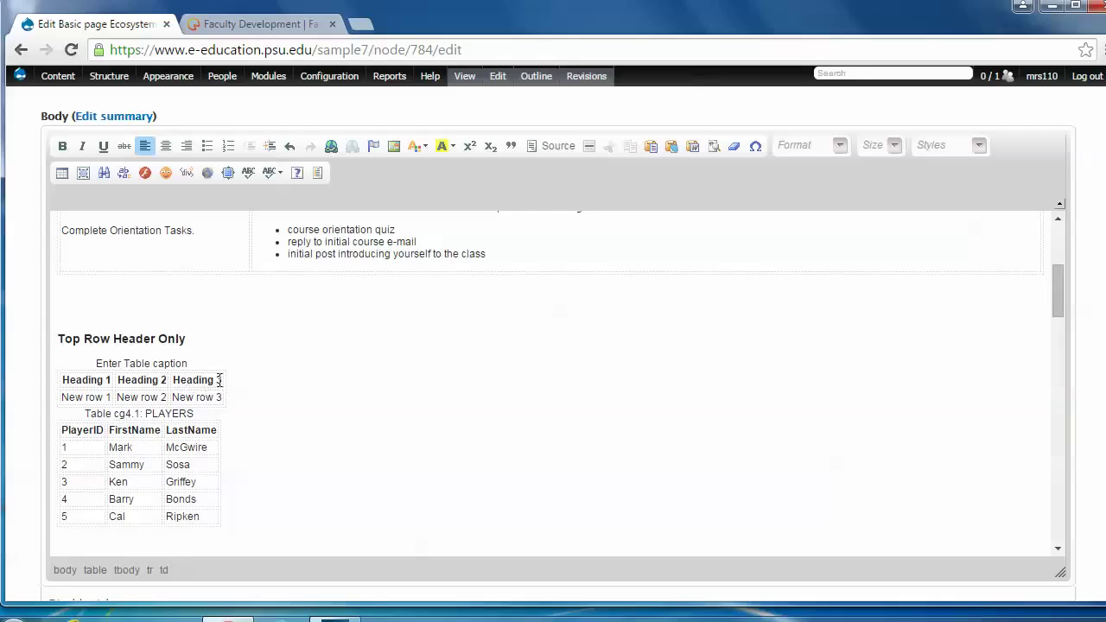
right_click(206, 381)
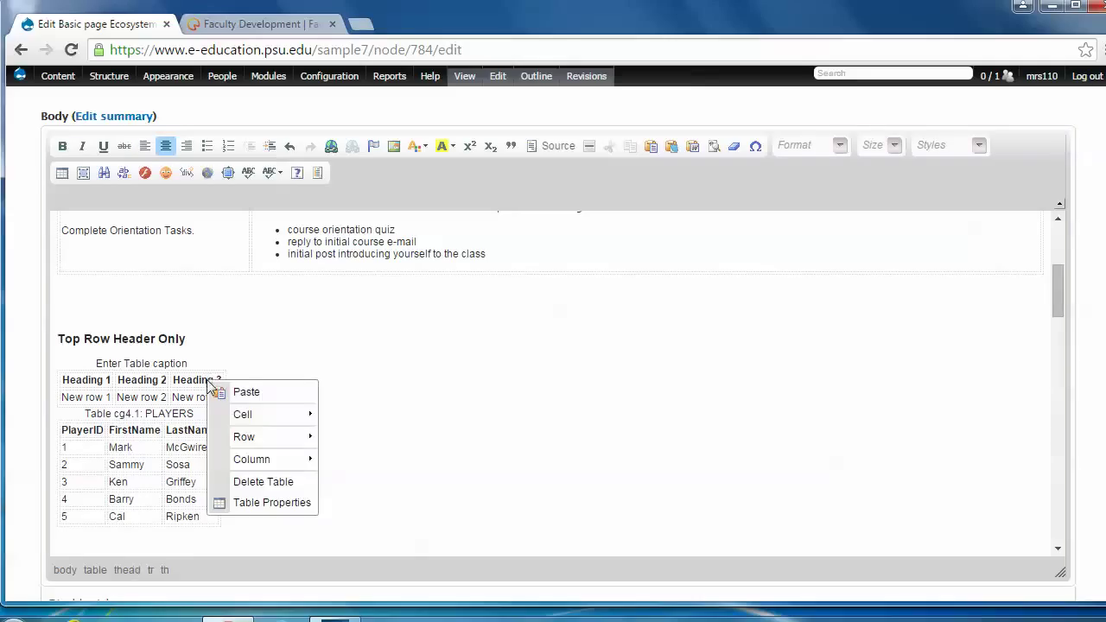
mouse_move(252, 459)
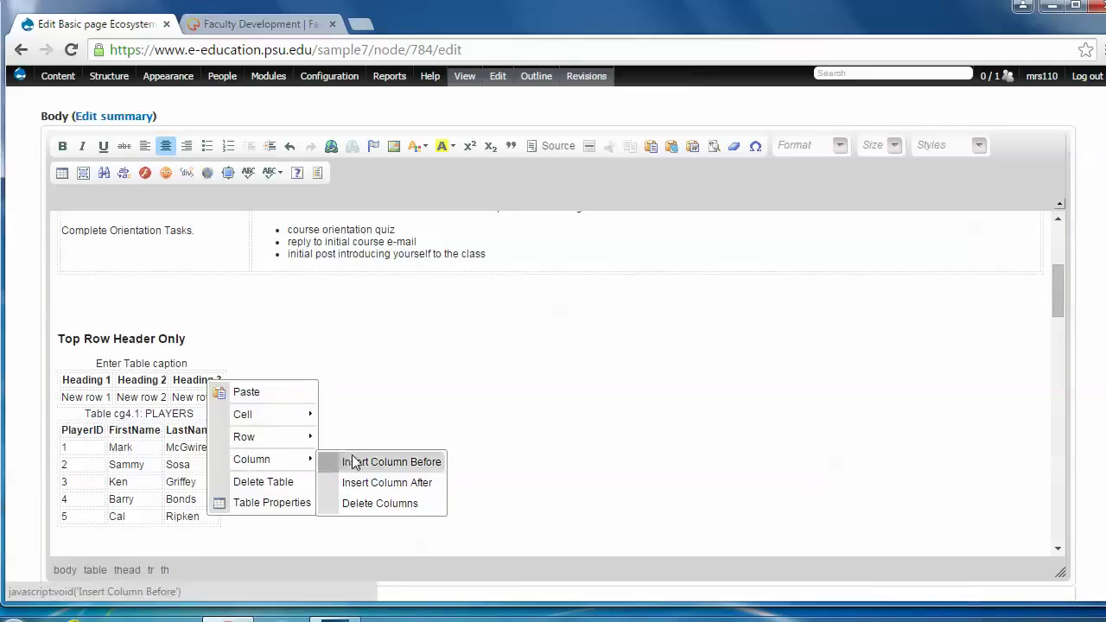
mouse_move(244, 437)
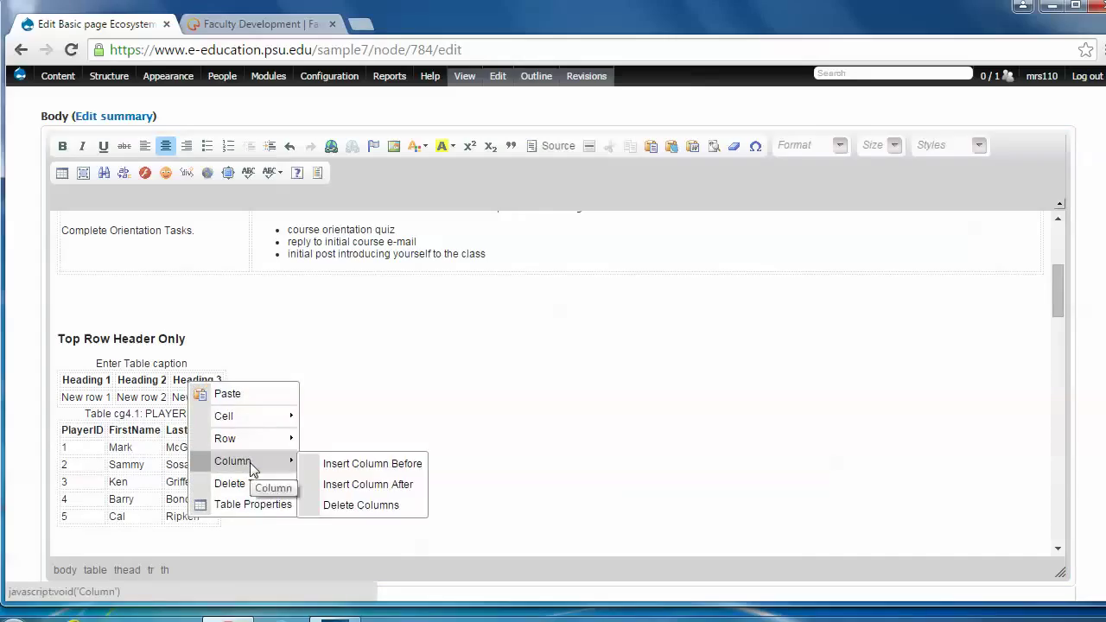
left_click(361, 505)
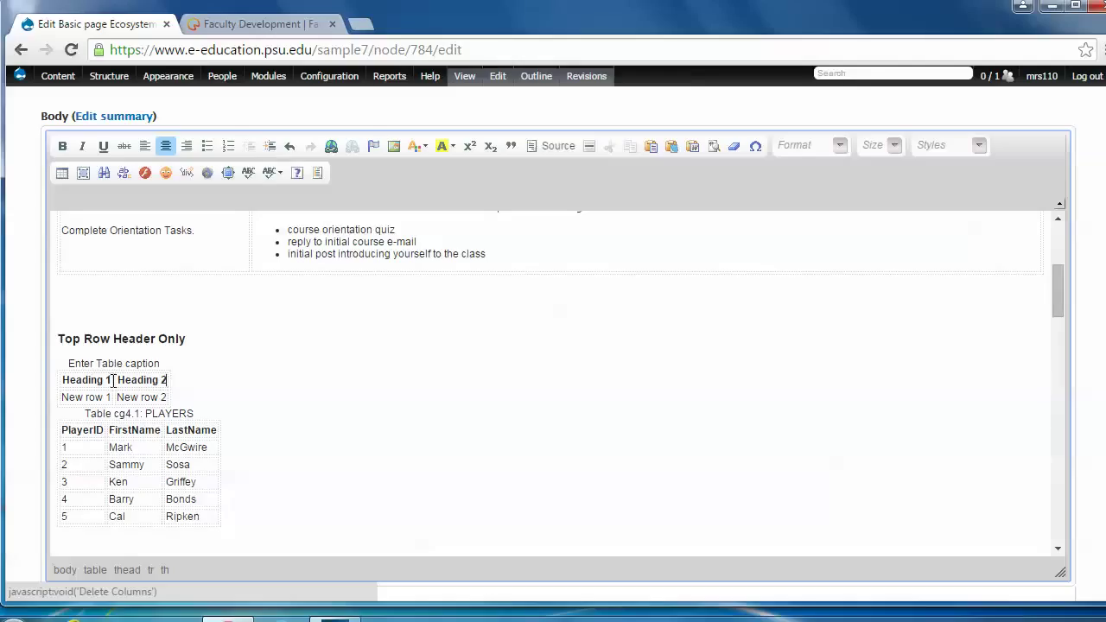
Step: Head the table 'Source of Methane' and 'Percent', with a first row of Fuel, 1
double_click(85, 380)
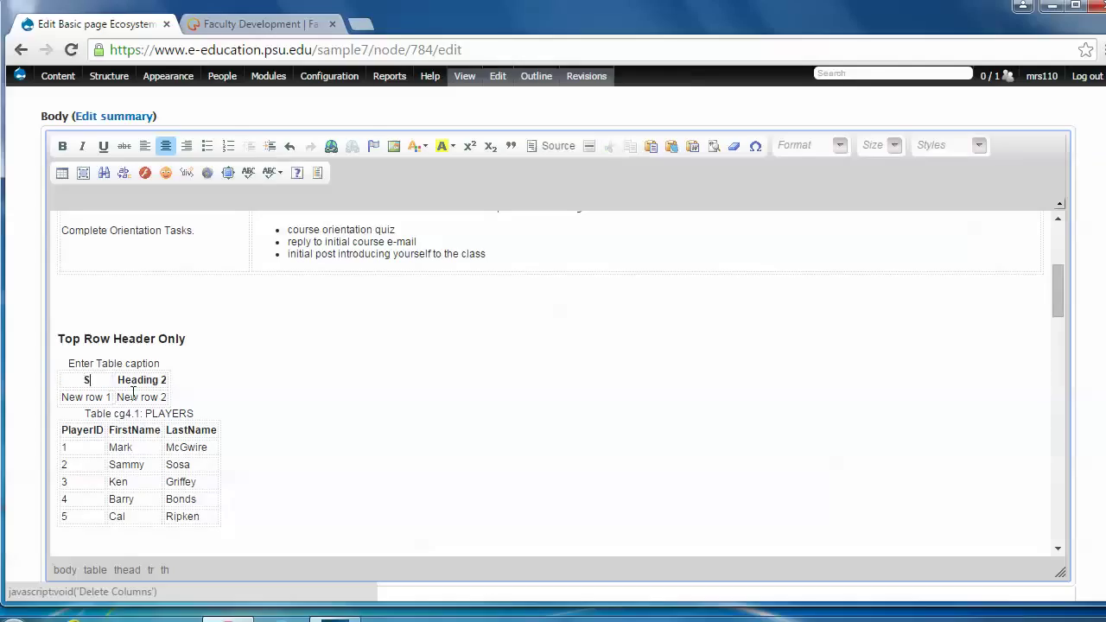
type("Source of Methane")
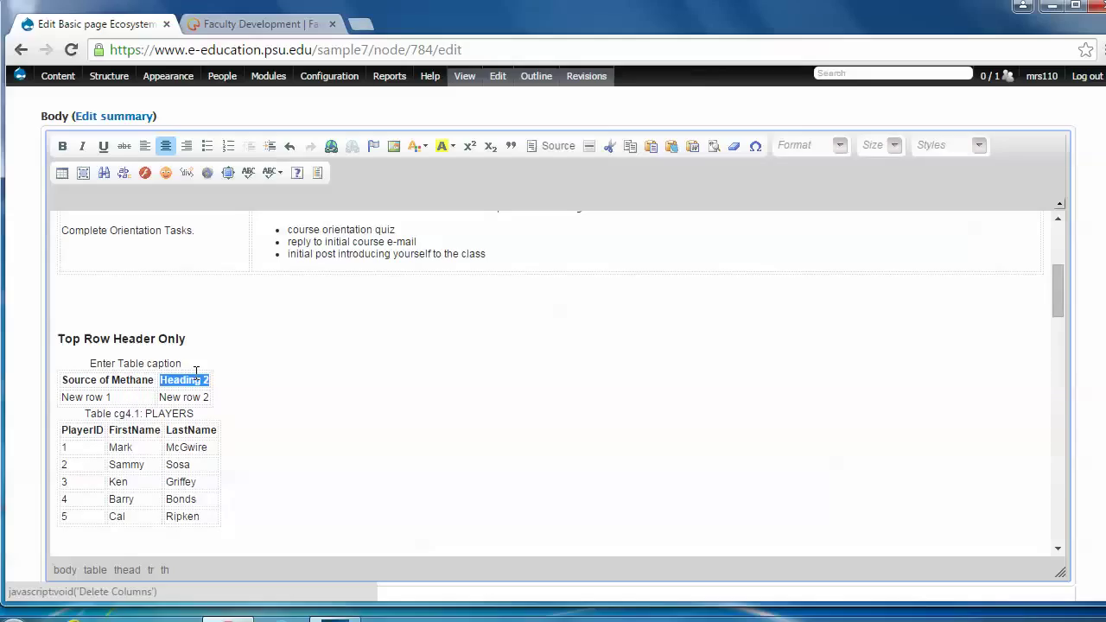
type("Percent")
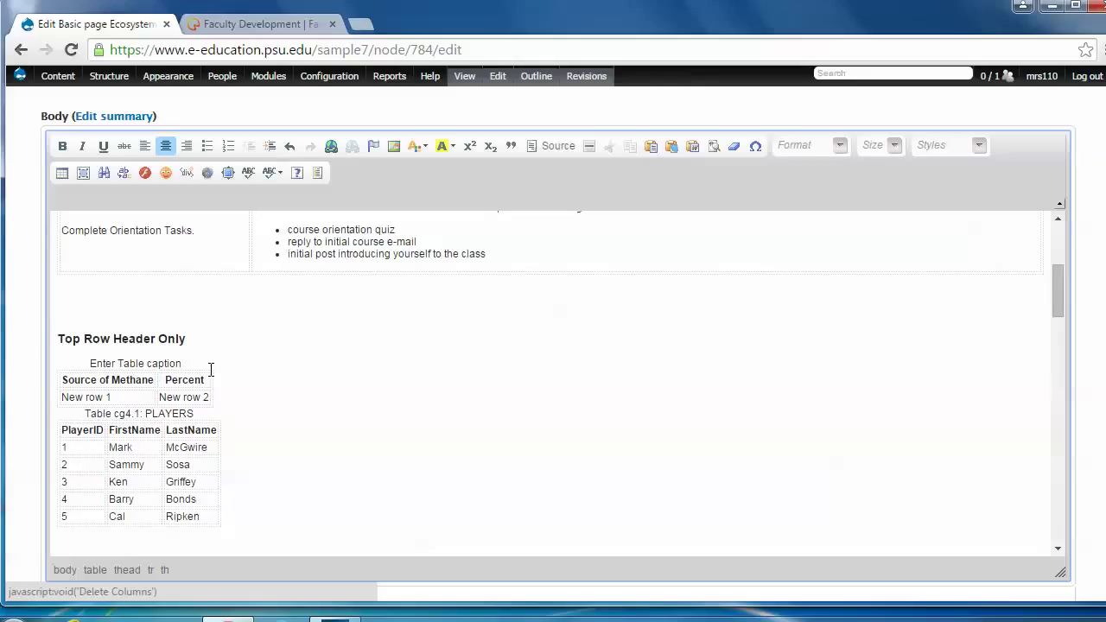
double_click(84, 396)
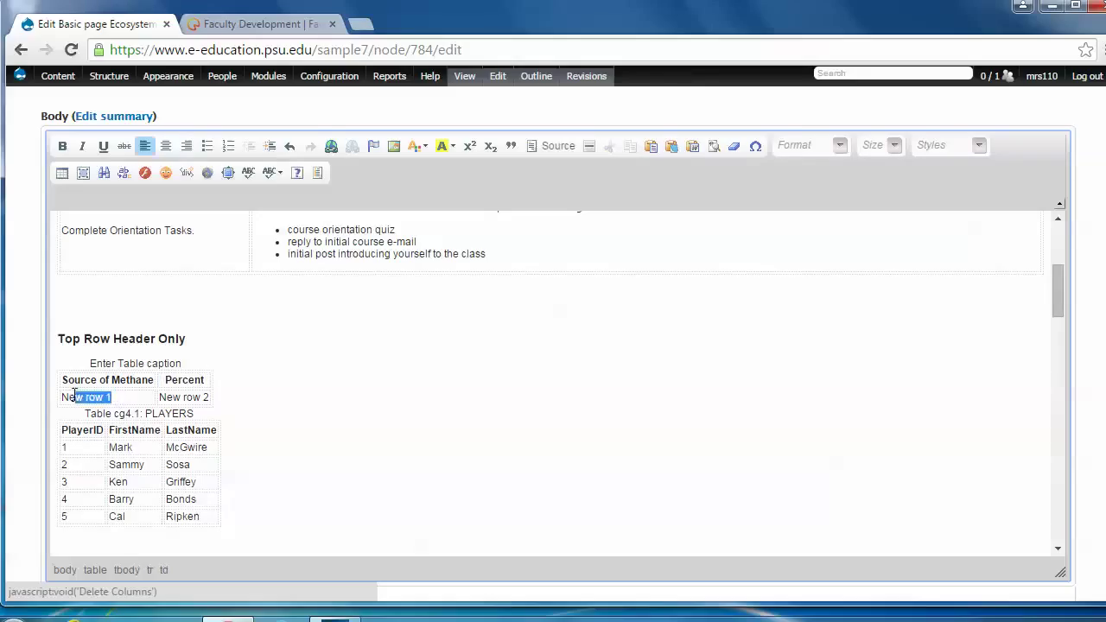
type("F")
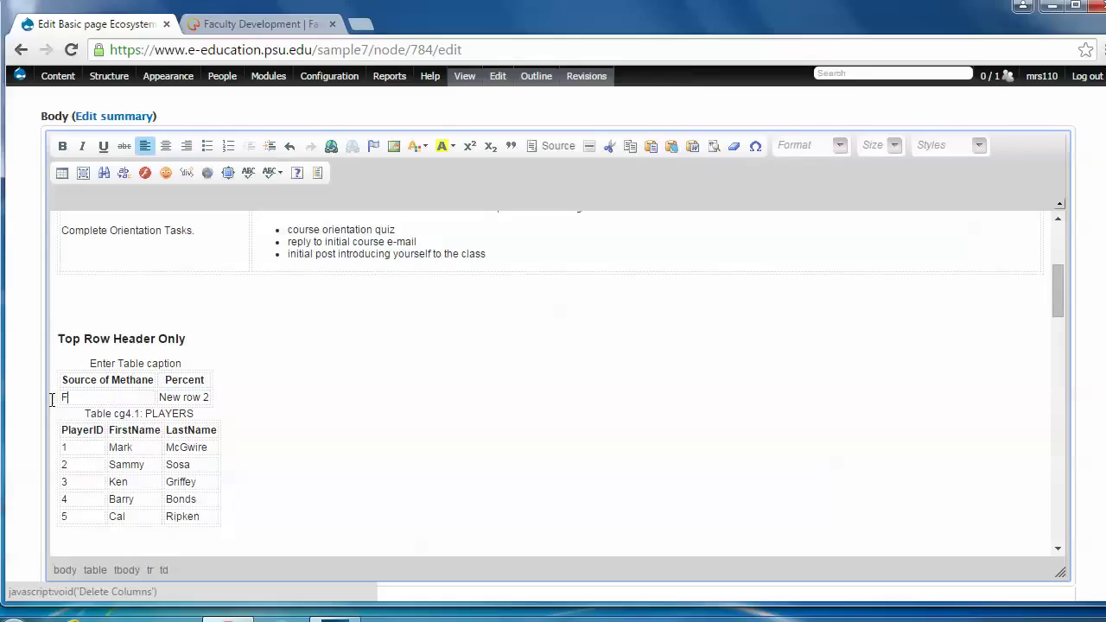
type("uel")
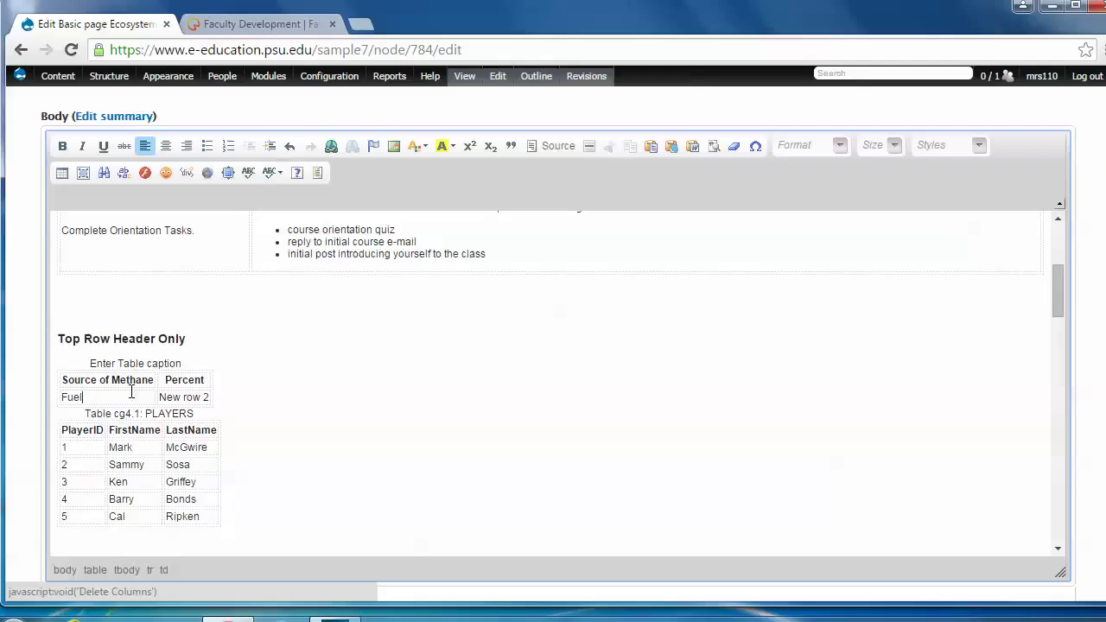
double_click(179, 397)
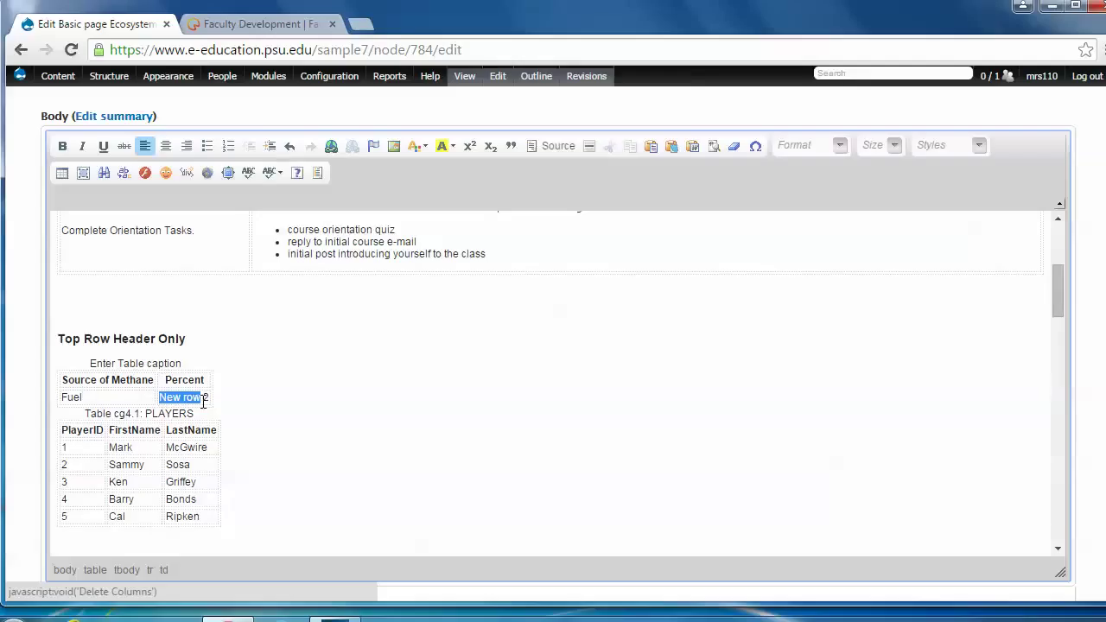
type("1")
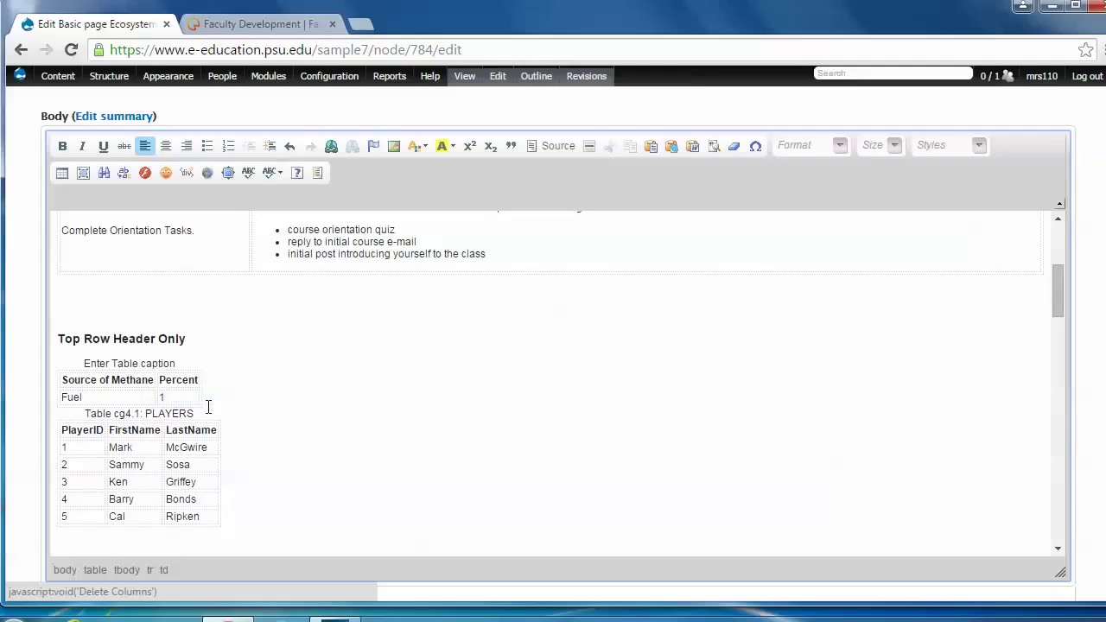
Step: Insert rows after Fuel and enter Rice at 12% and Natural Gas at 16%
right_click(161, 397)
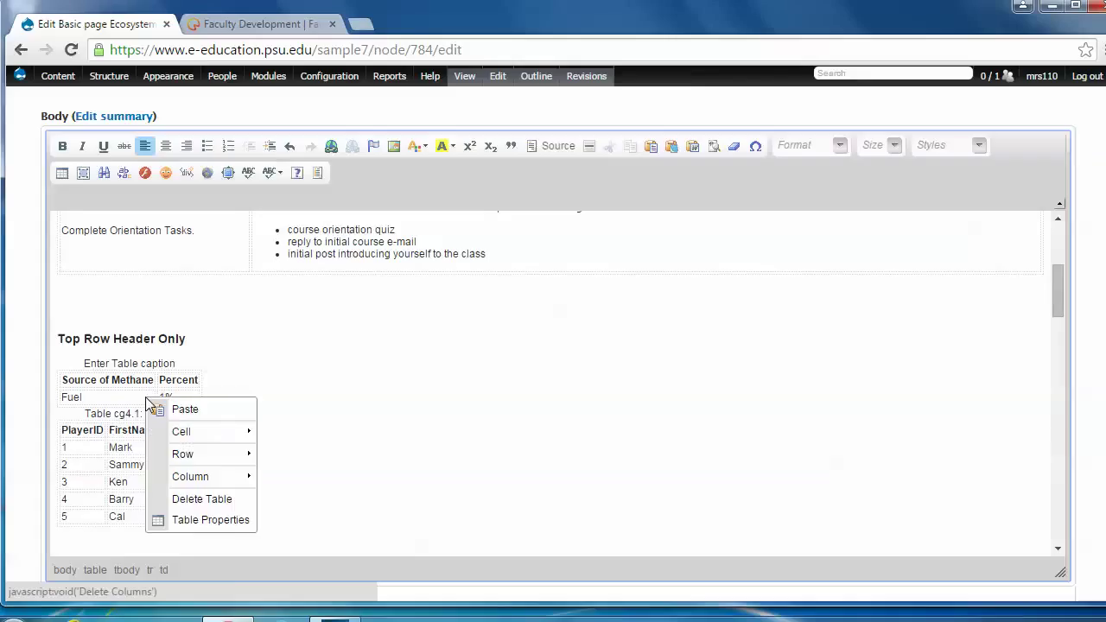
mouse_move(190, 454)
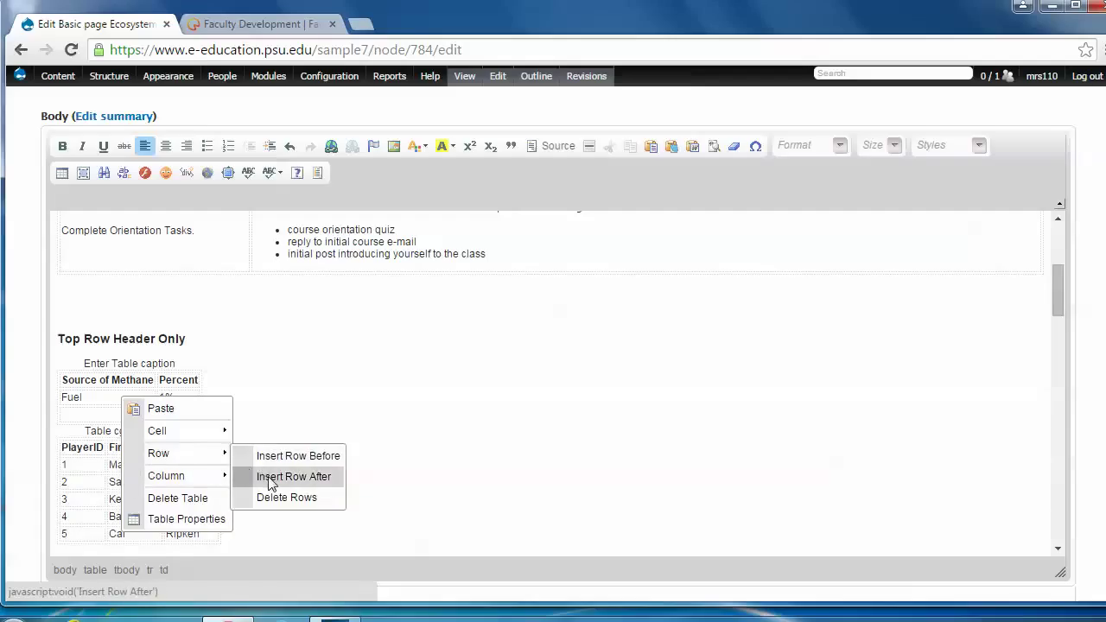
left_click(293, 476)
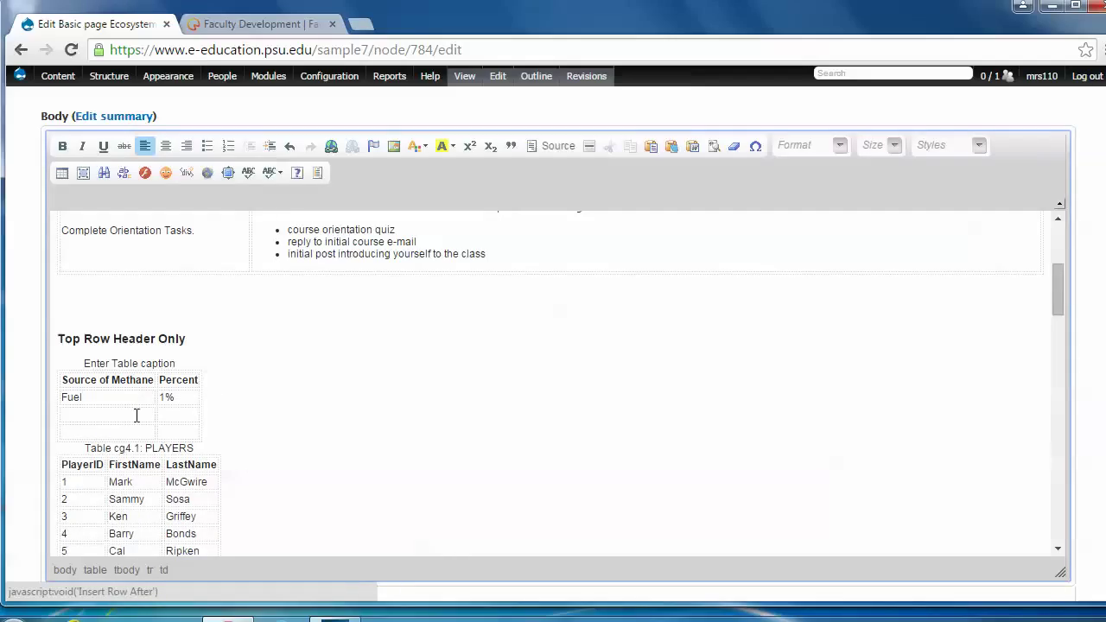
type("Rice")
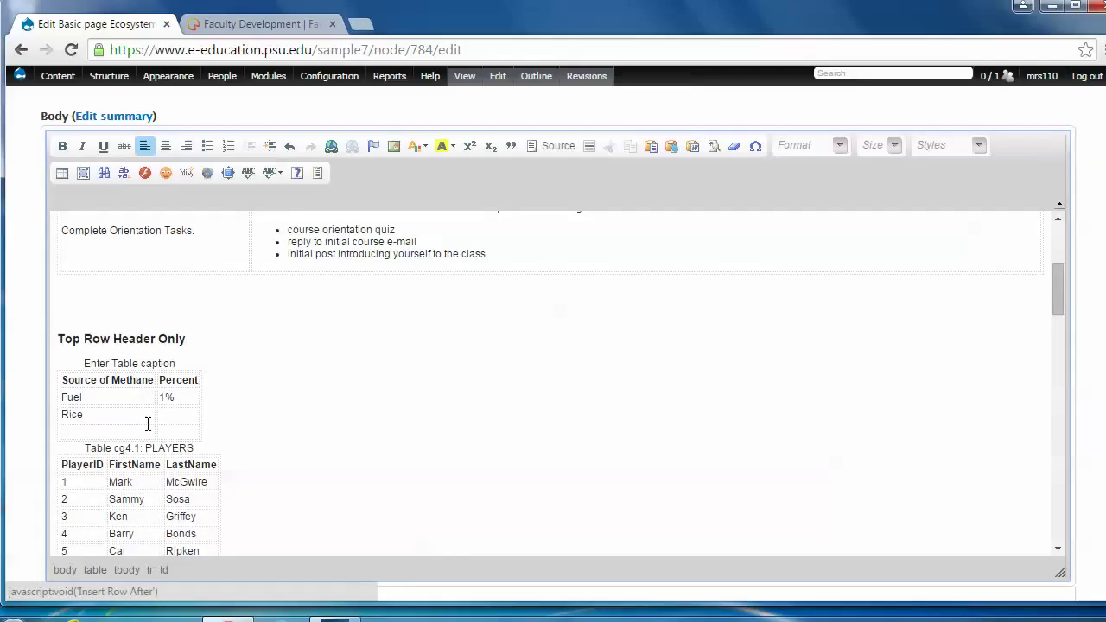
left_click(158, 415)
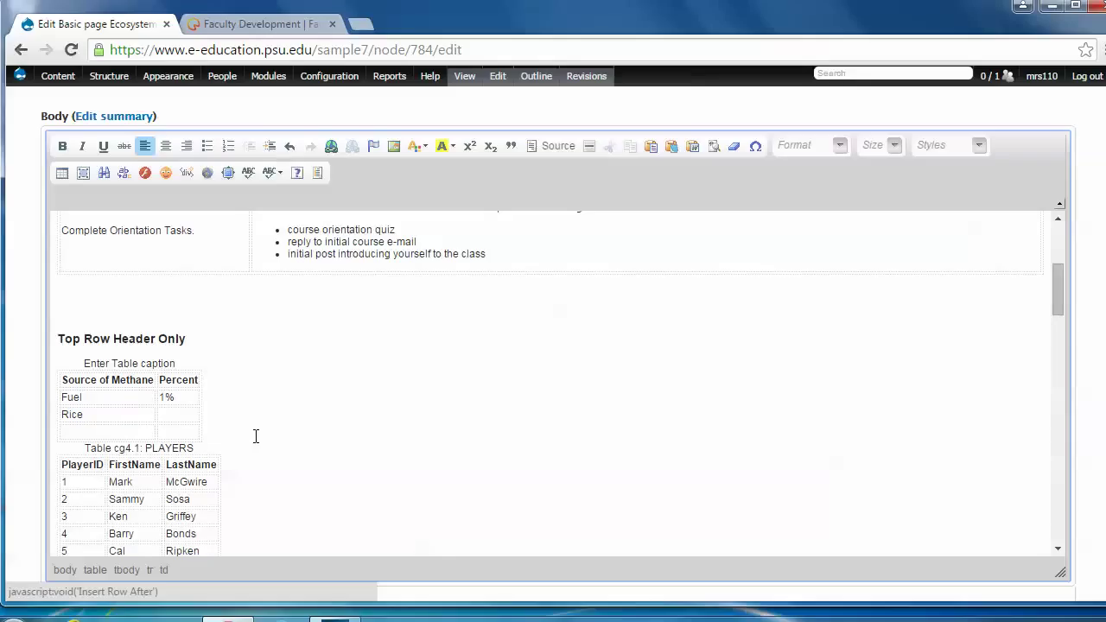
type("12%")
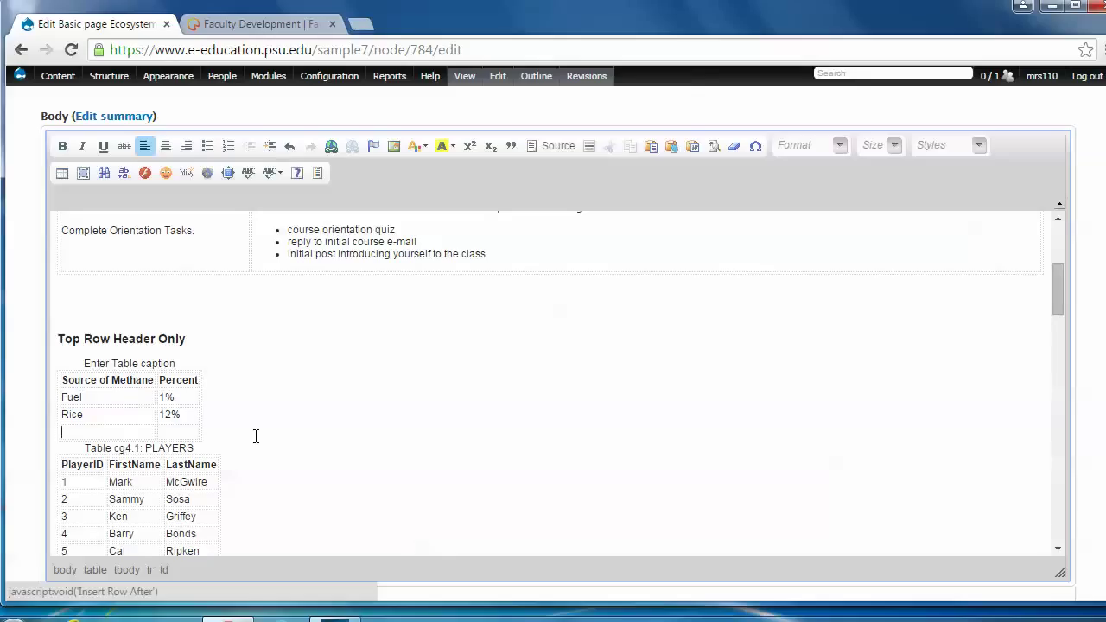
type("Natural G")
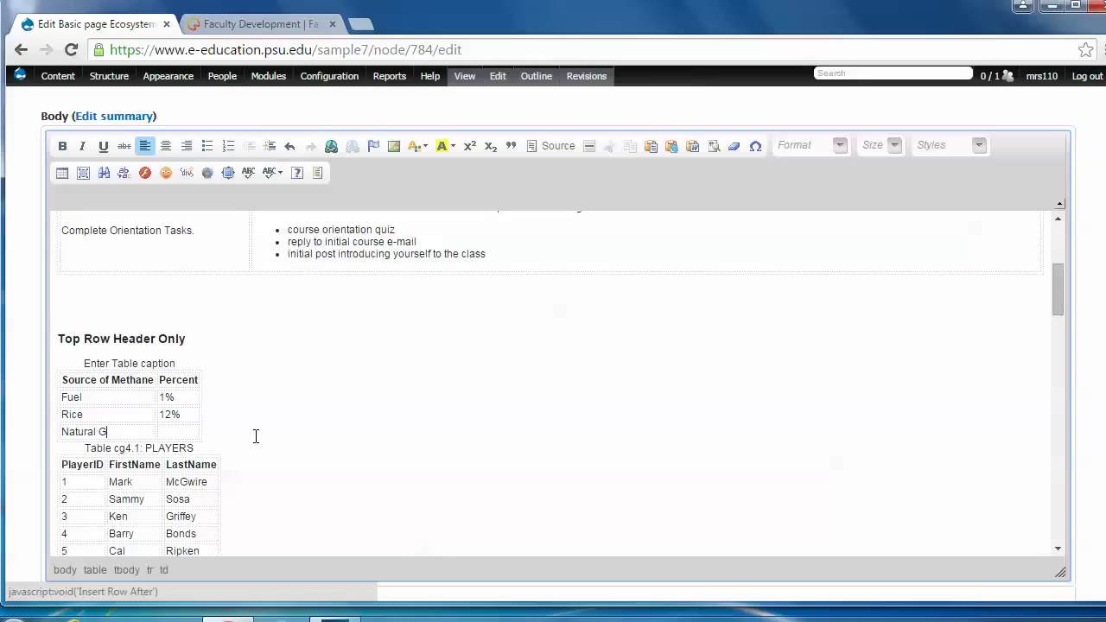
type("as")
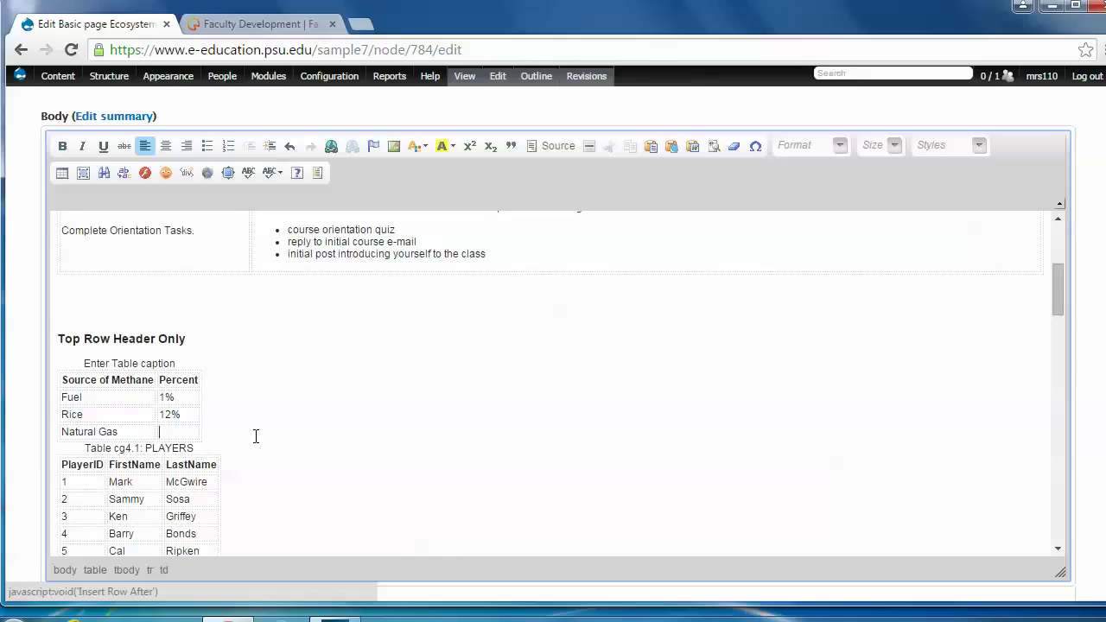
type("16%")
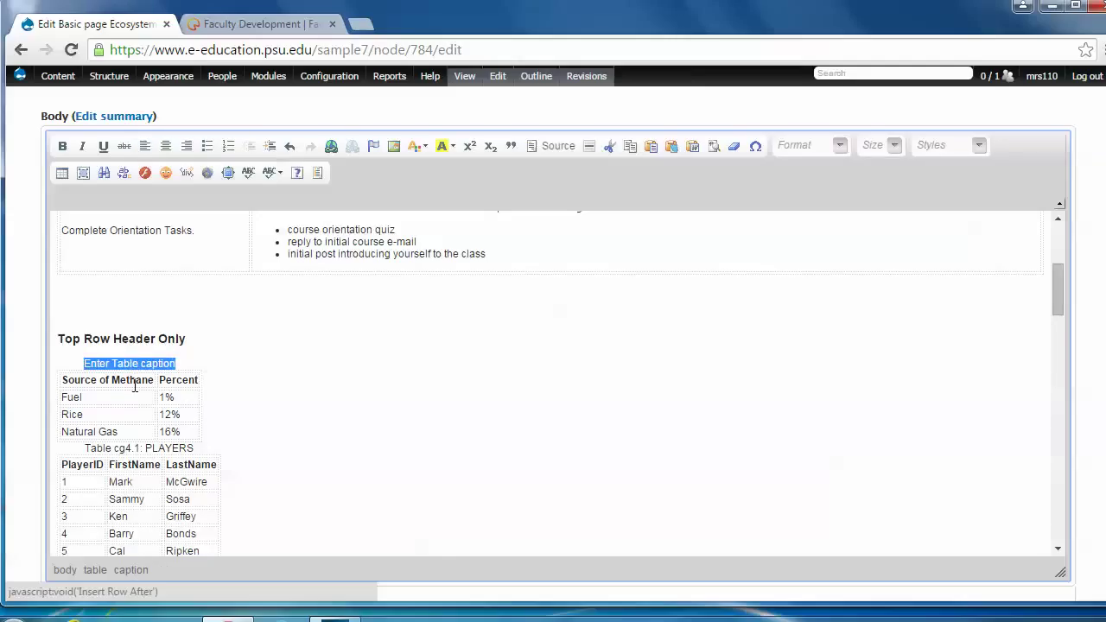
Step: Replace the caption placeholder with 'Table 4.1: Sources of Methane by Process'
type("Table 4.1: S")
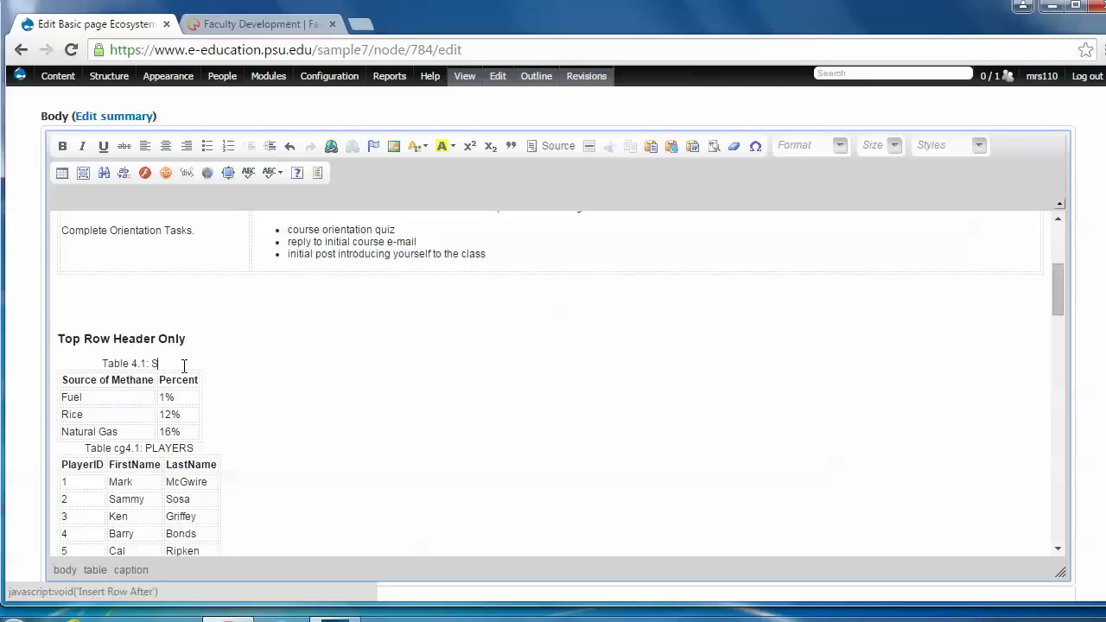
type("ources of Methane by Process")
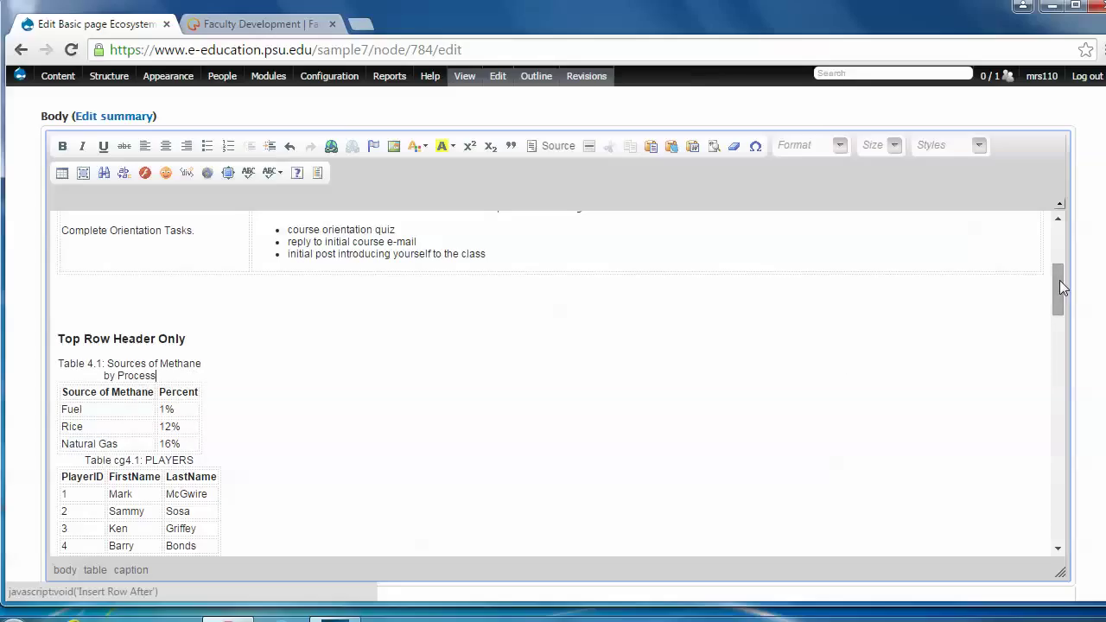
Step: Save the edited page and scroll to the methane table on the published page
scroll("down", 3)
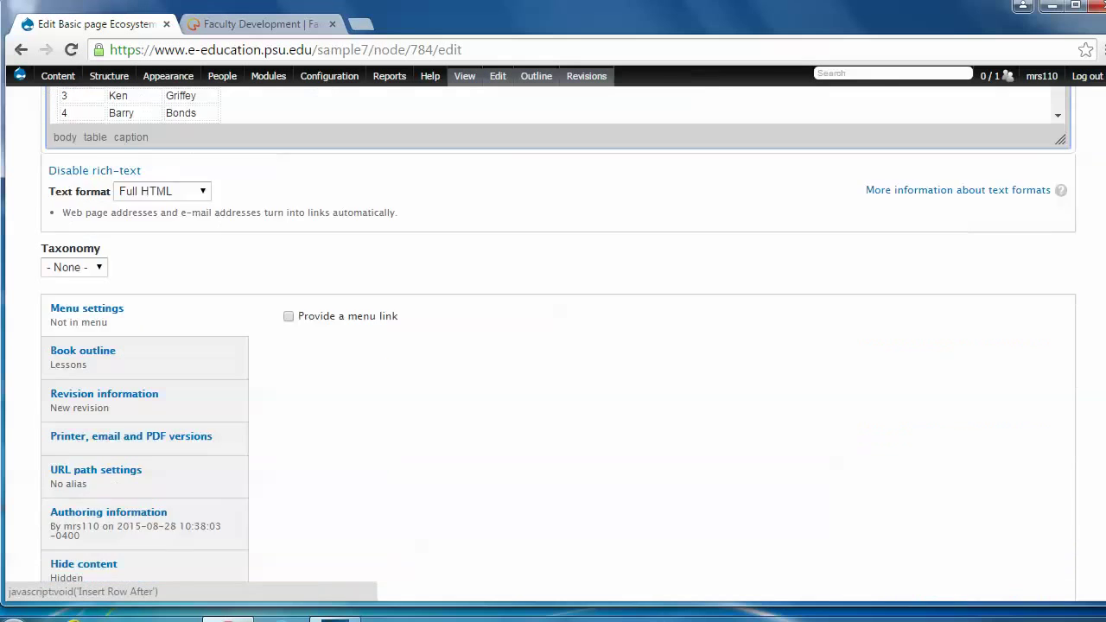
left_click(71, 530)
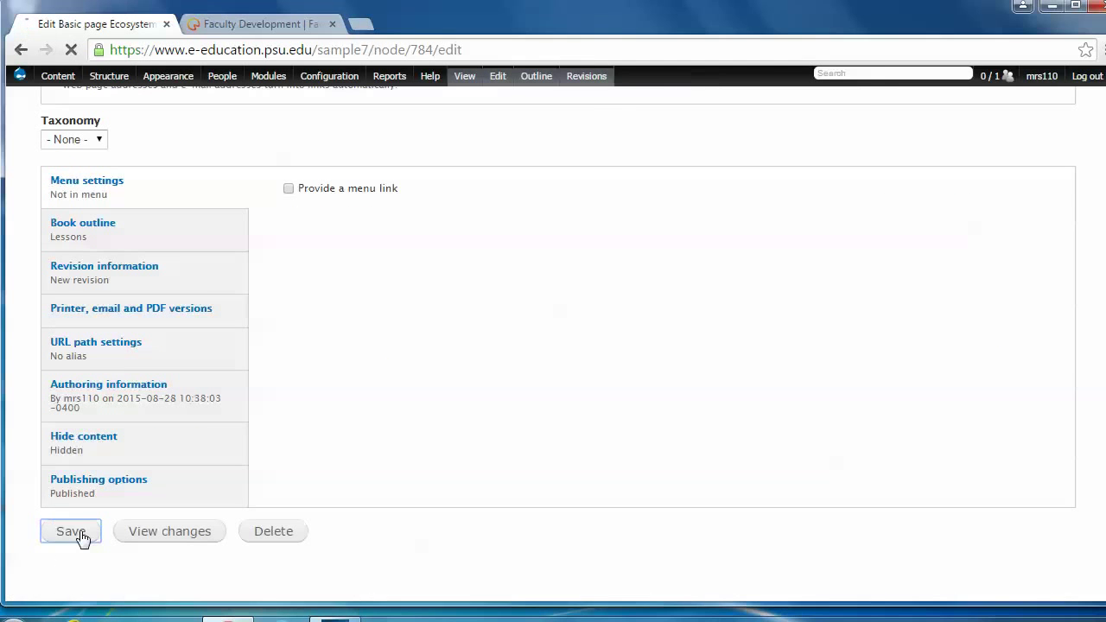
left_click(70, 530)
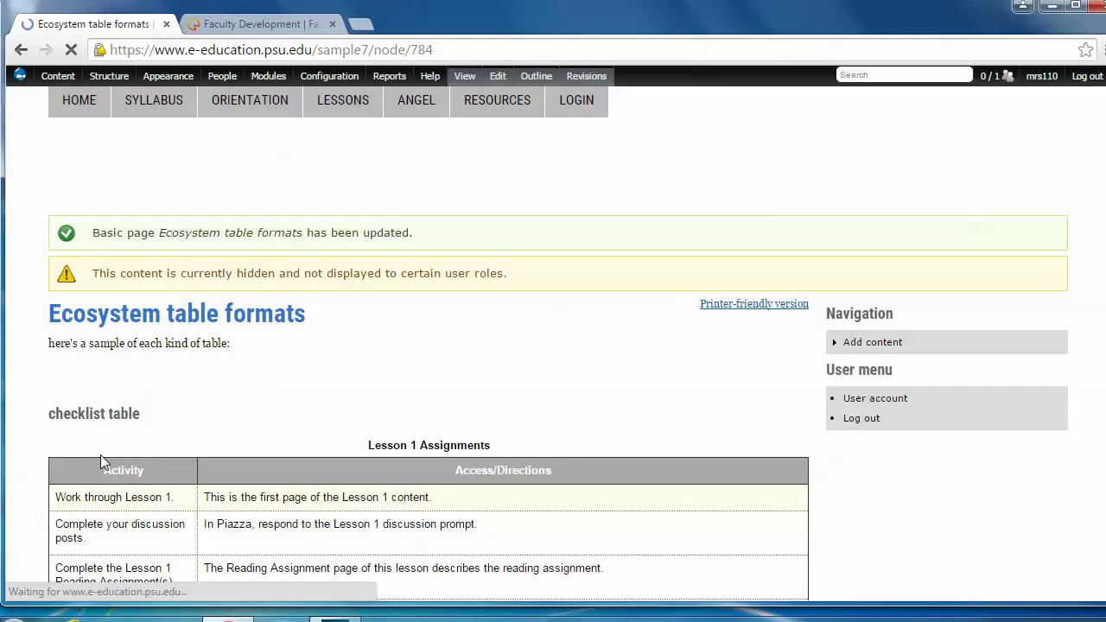
scroll("down", 3)
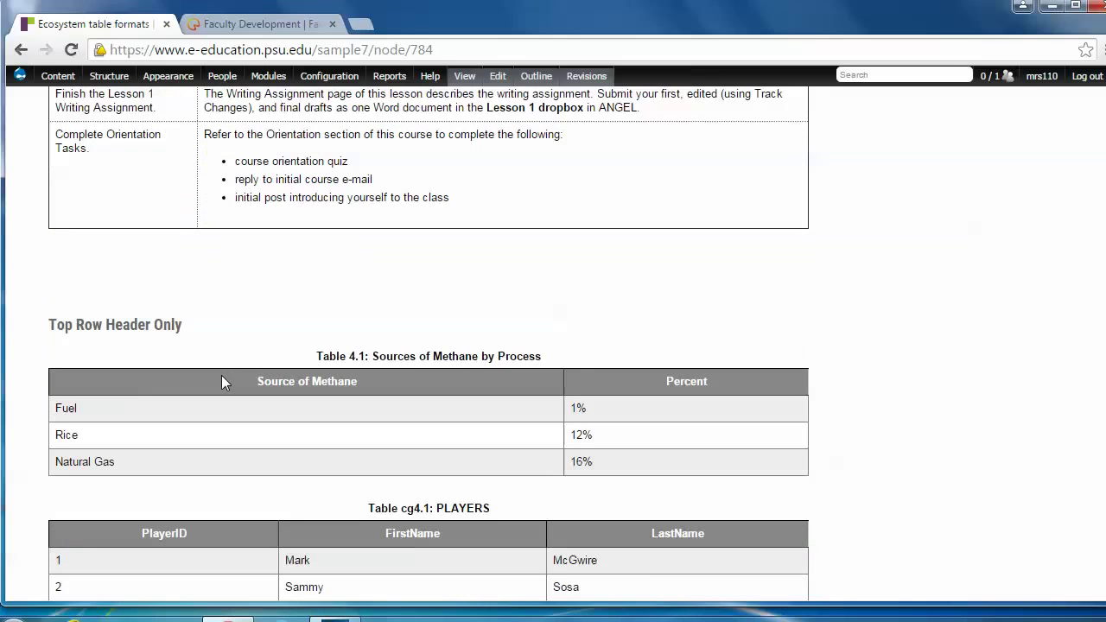
mouse_move(533, 363)
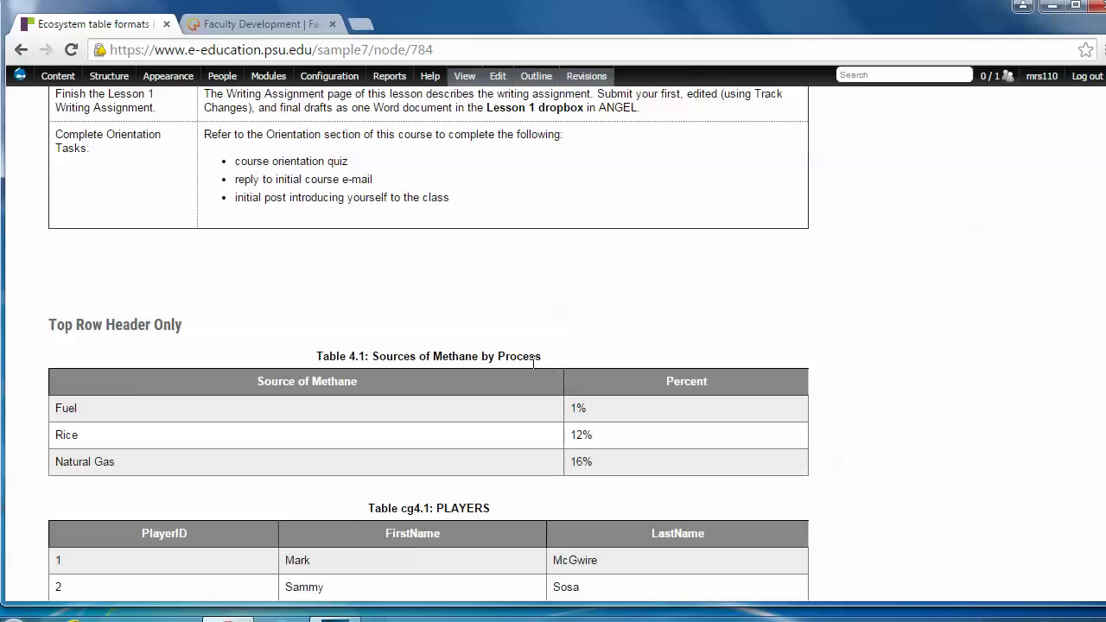
mouse_move(603, 467)
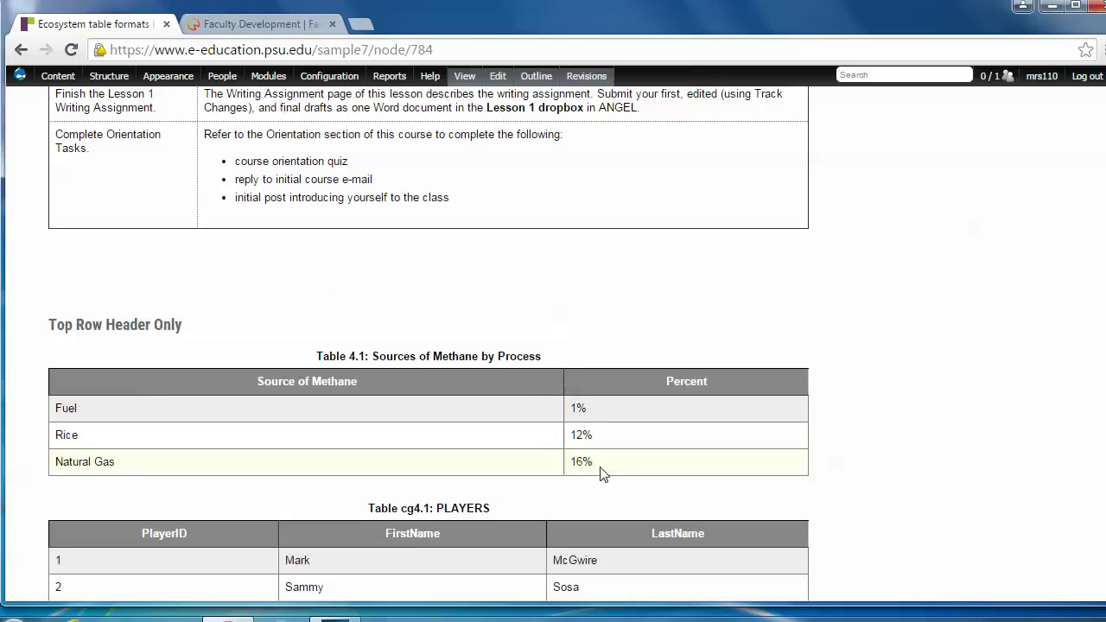
mouse_move(872, 416)
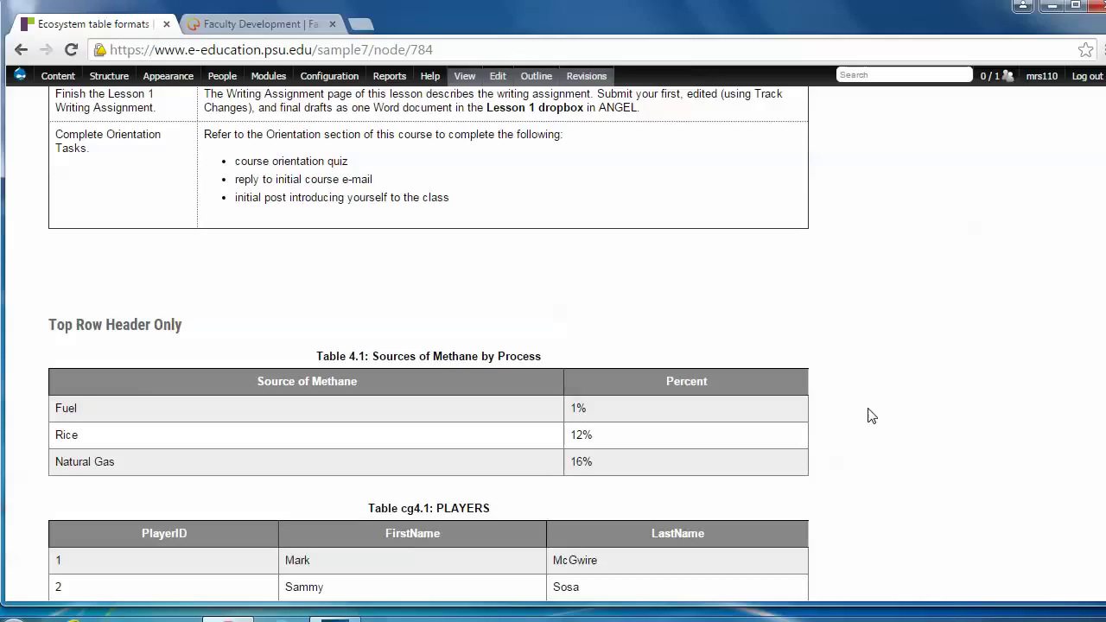